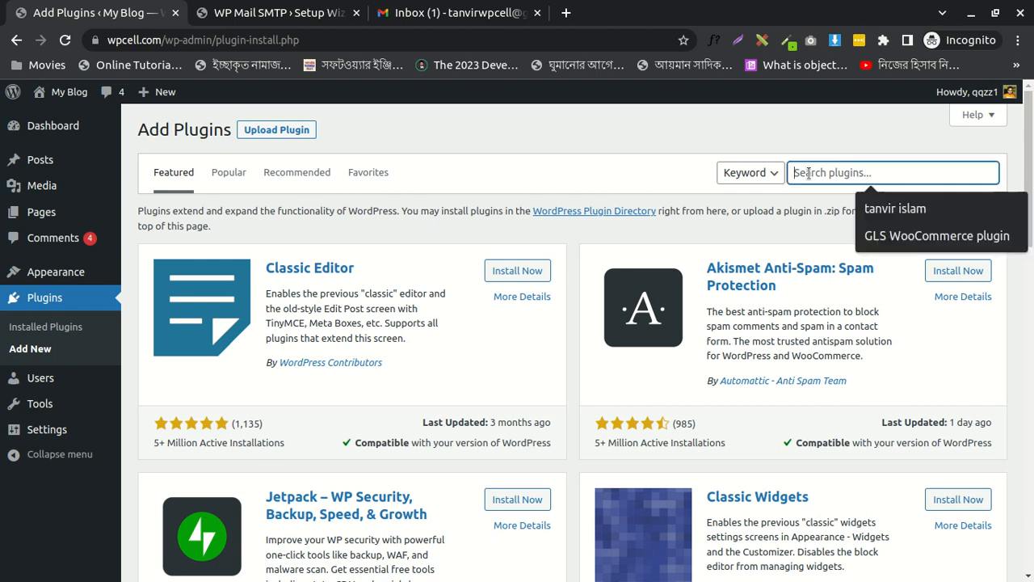
Find WP Mail SMTP by WPForms in the plugin search, install it and activate it.
right_click(889, 171)
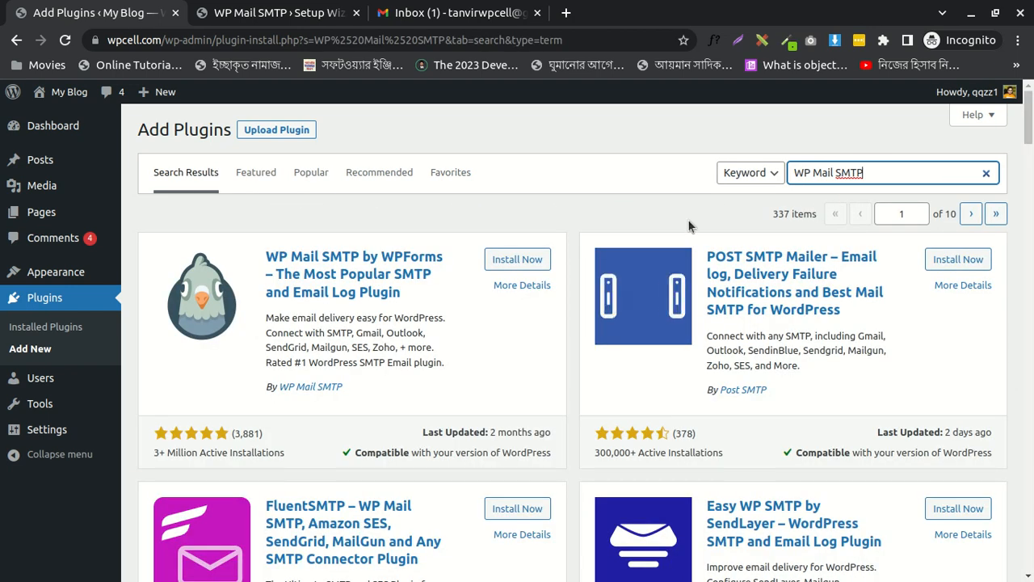
click(517, 259)
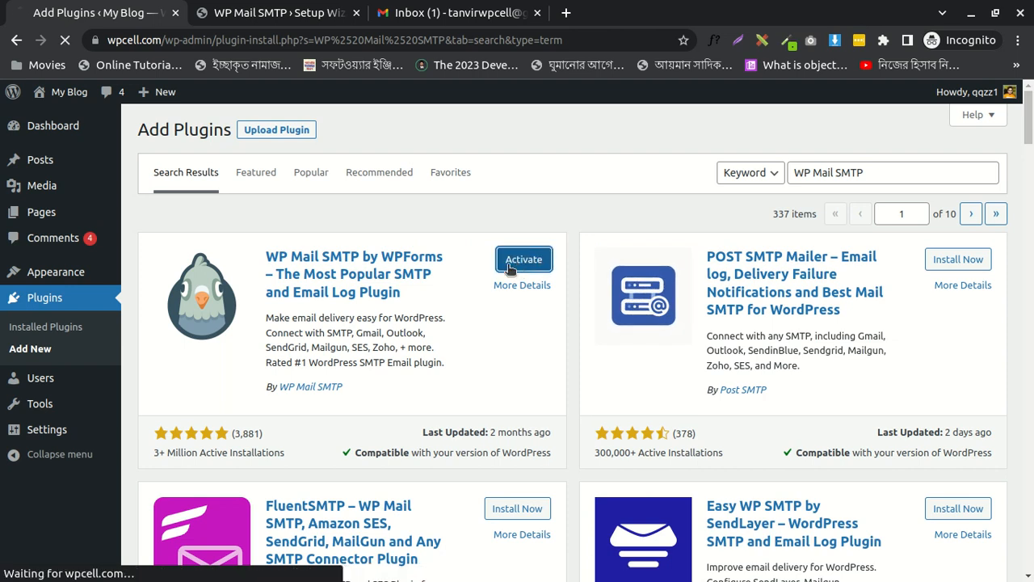
click(524, 259)
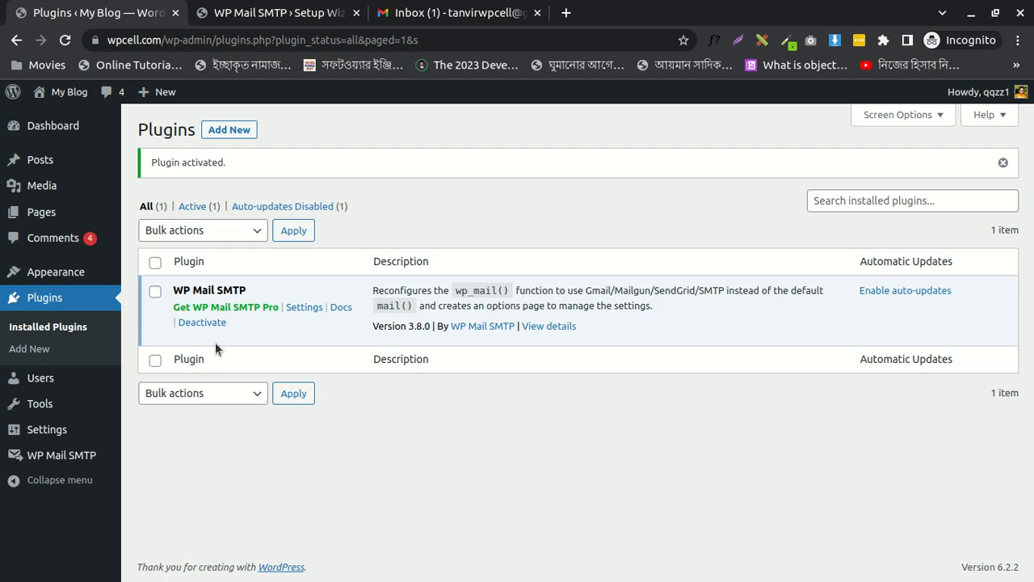
From WP Mail SMTP Settings, launch the Setup Wizard in a new tab.
click(62, 454)
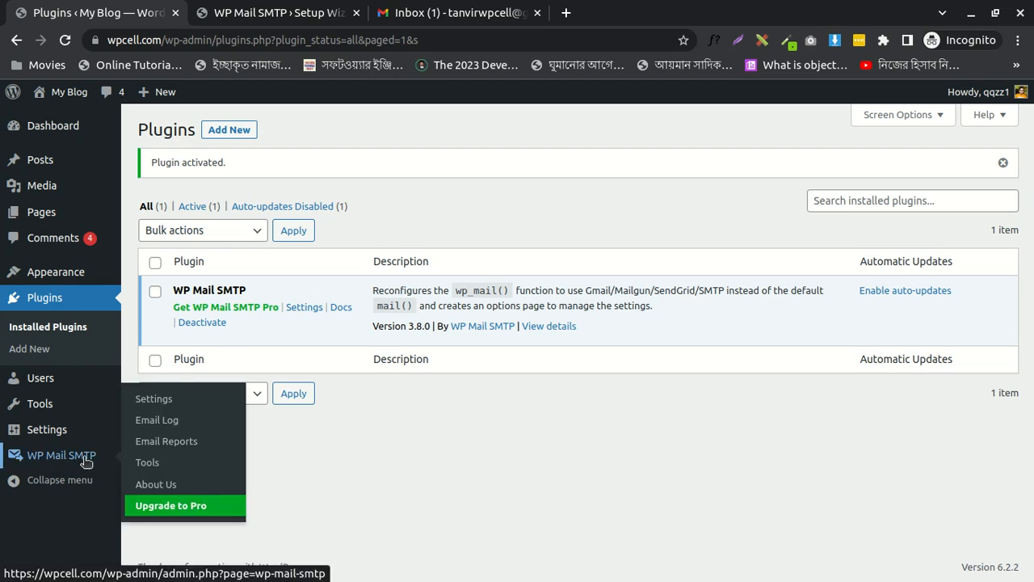
mouse_move(177, 413)
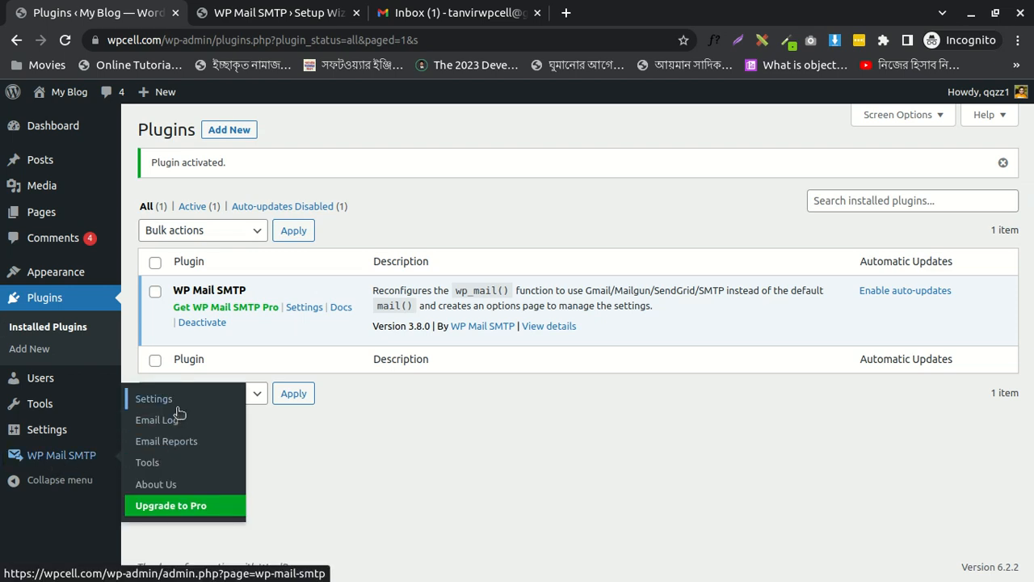
click(154, 397)
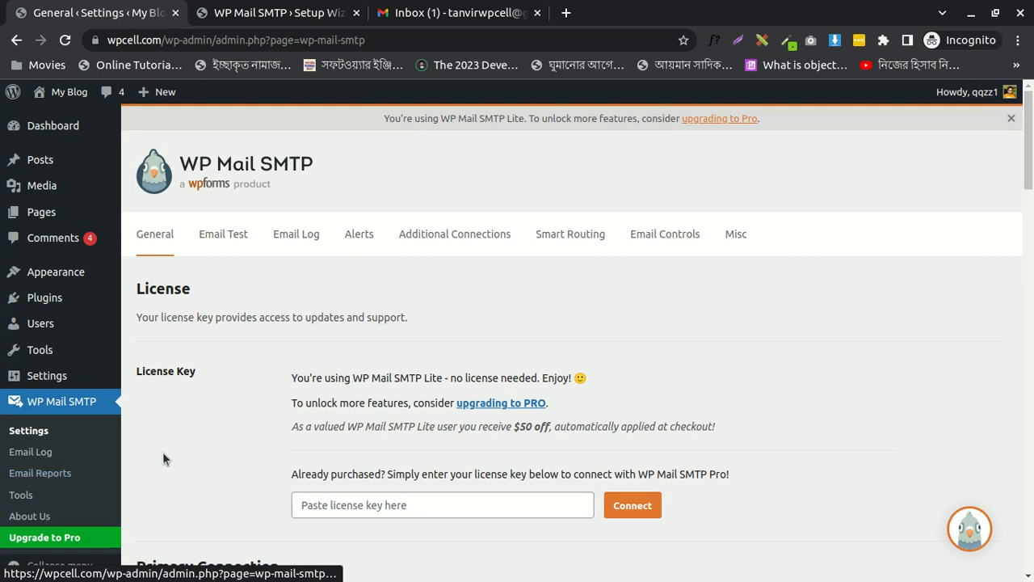
right_click(349, 446)
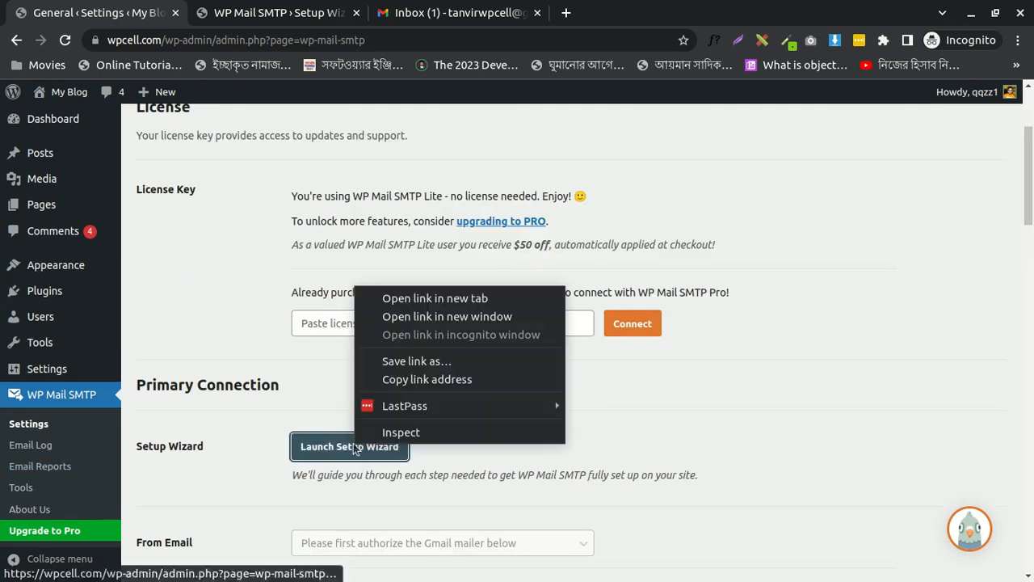
click(434, 297)
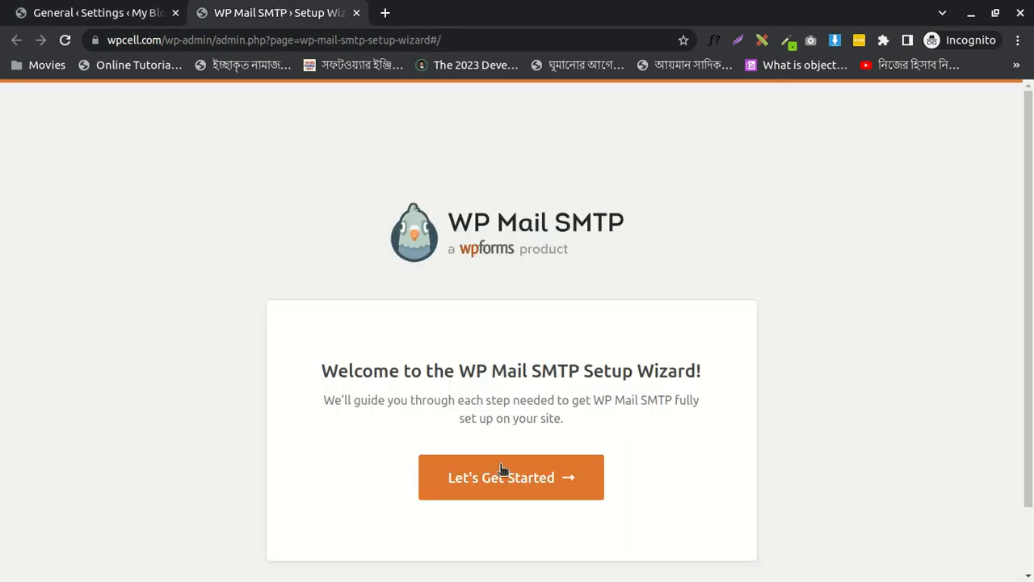
Start the wizard, choose Google / Gmail as mailer and reach the Client ID field.
click(510, 477)
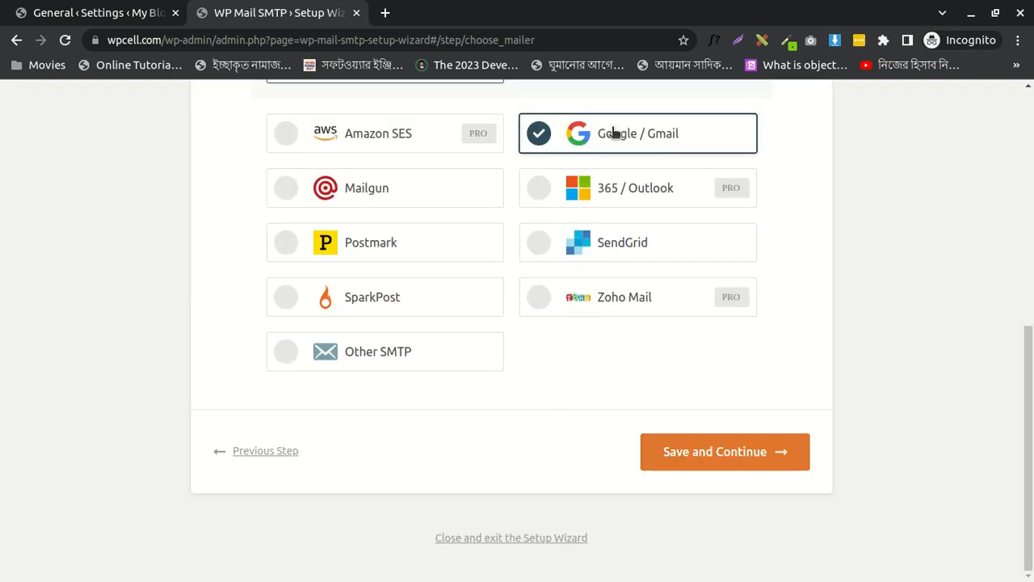
mouse_move(719, 459)
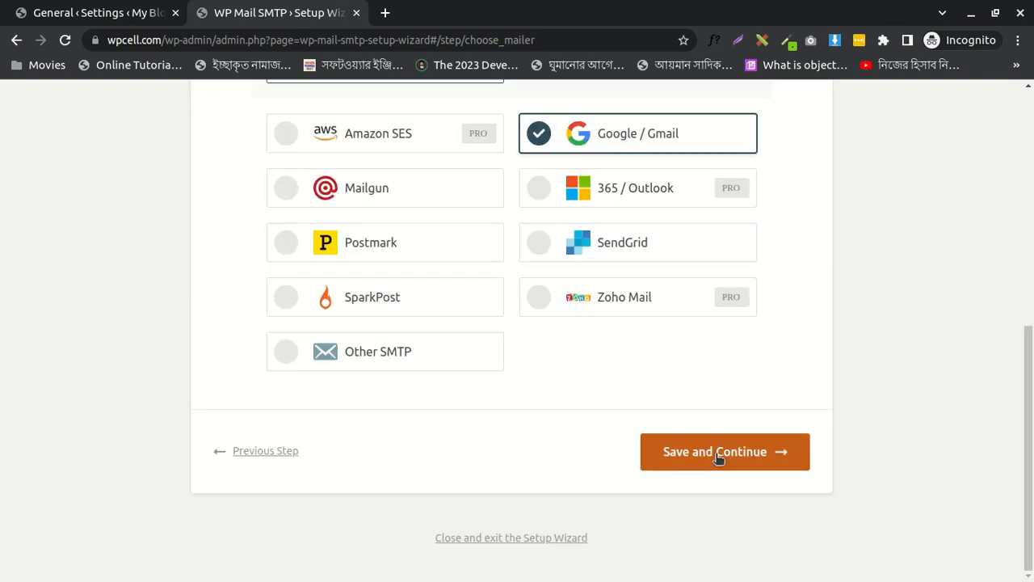
click(723, 450)
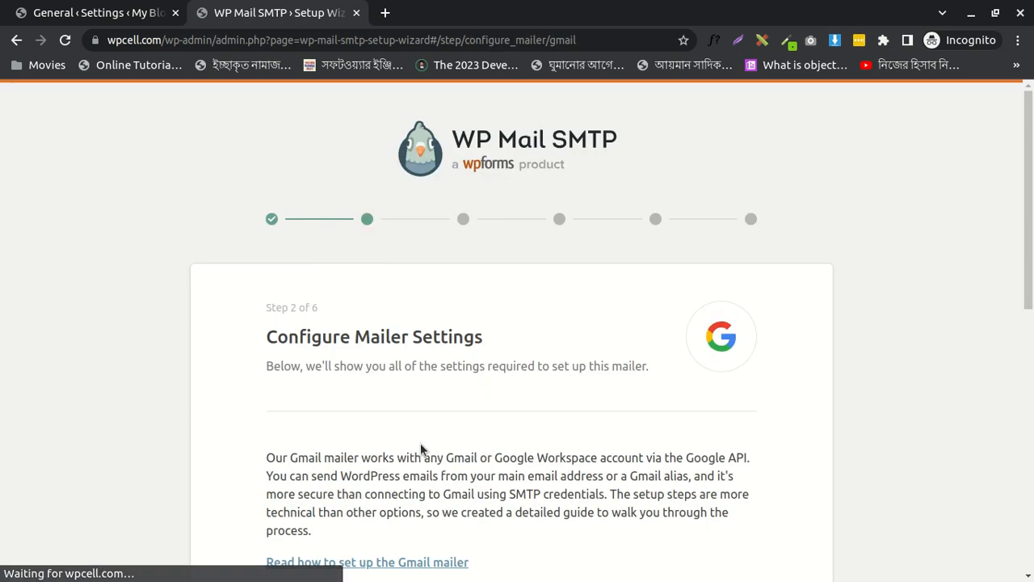
scroll(down, 3)
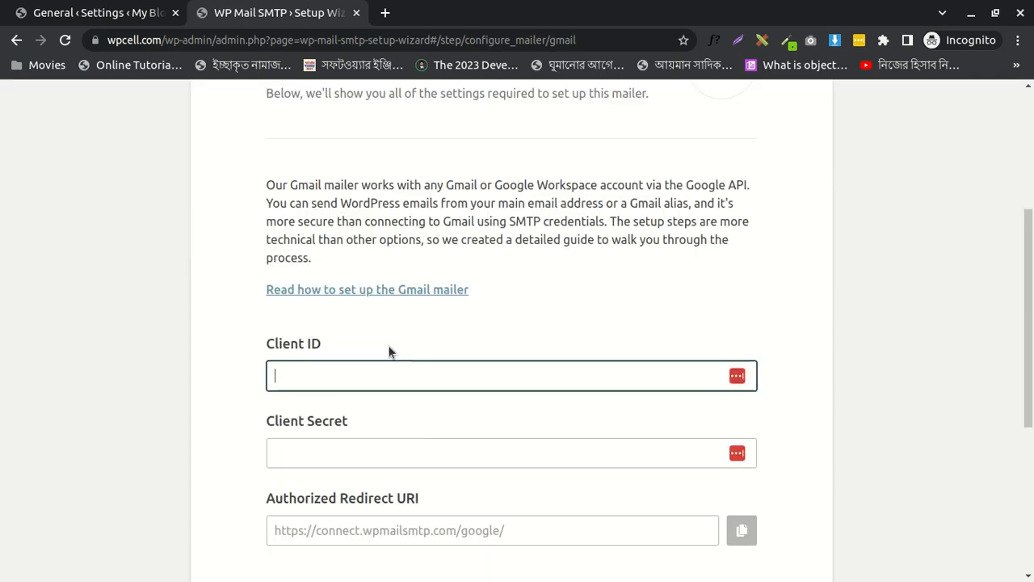
Open the Gmail mailer setup guide and bring up Google Cloud Console in a new tab.
click(367, 289)
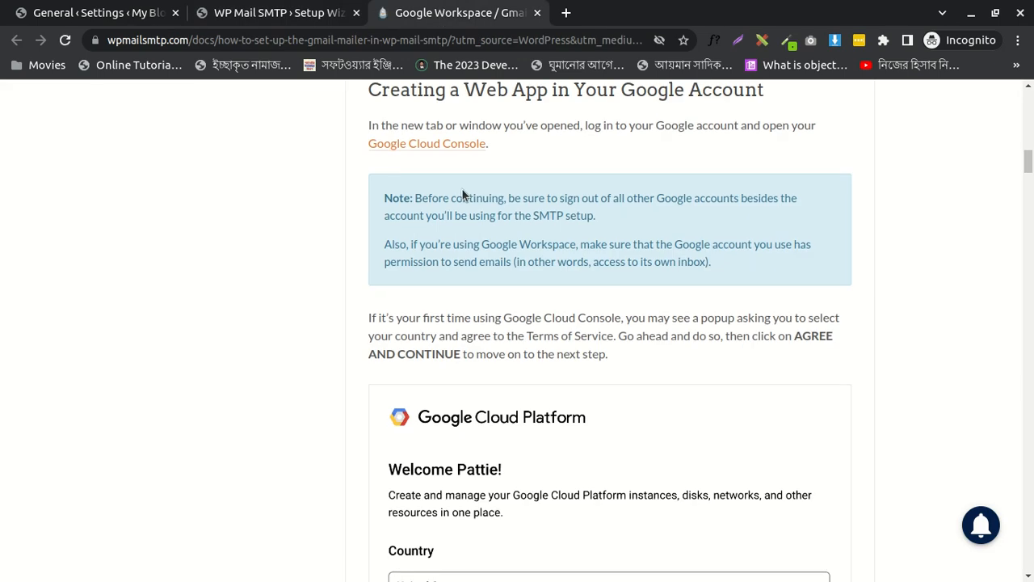
right_click(426, 142)
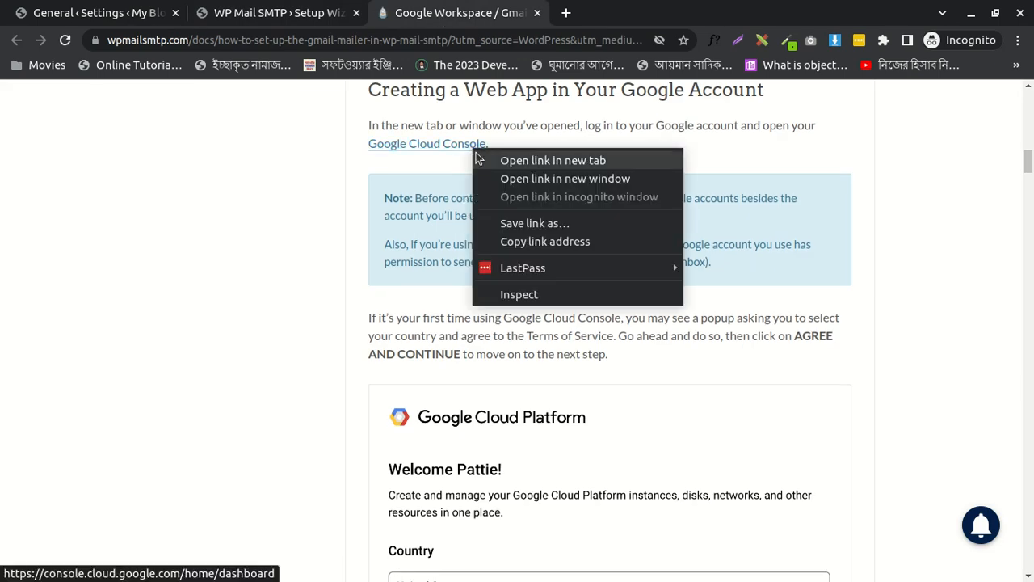
click(553, 160)
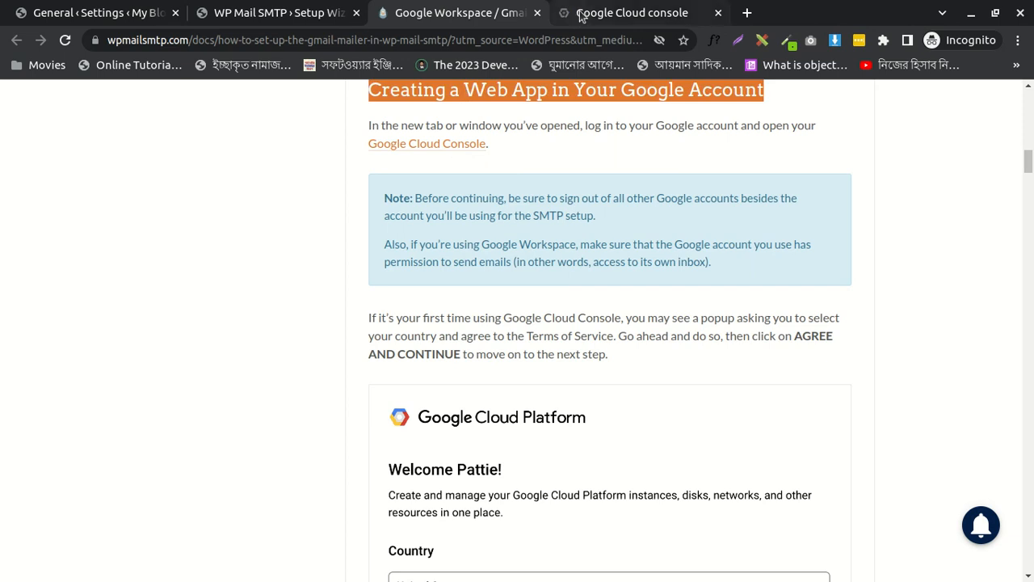
click(633, 13)
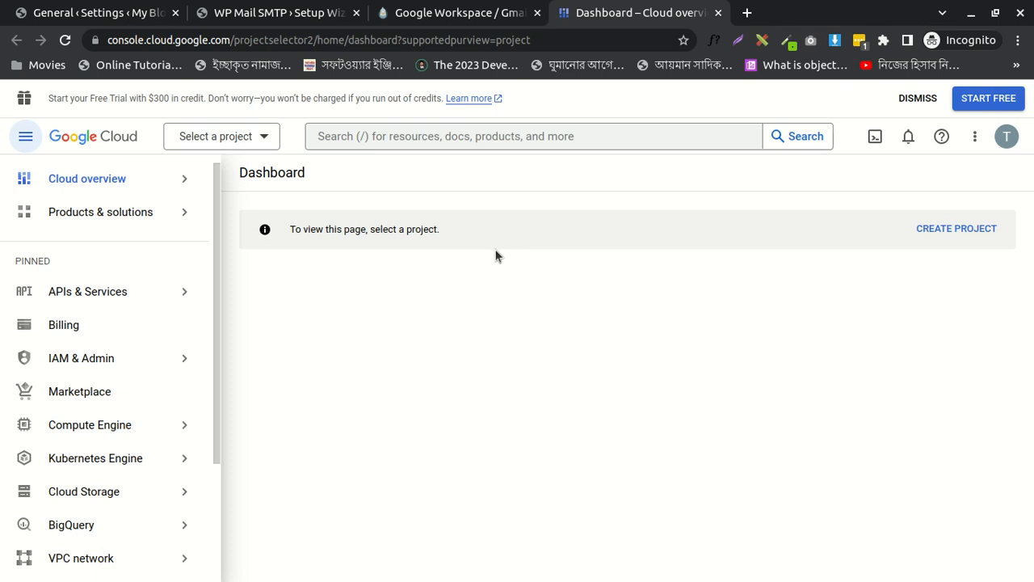
Create a new Google Cloud project named WpcellApp.
click(215, 136)
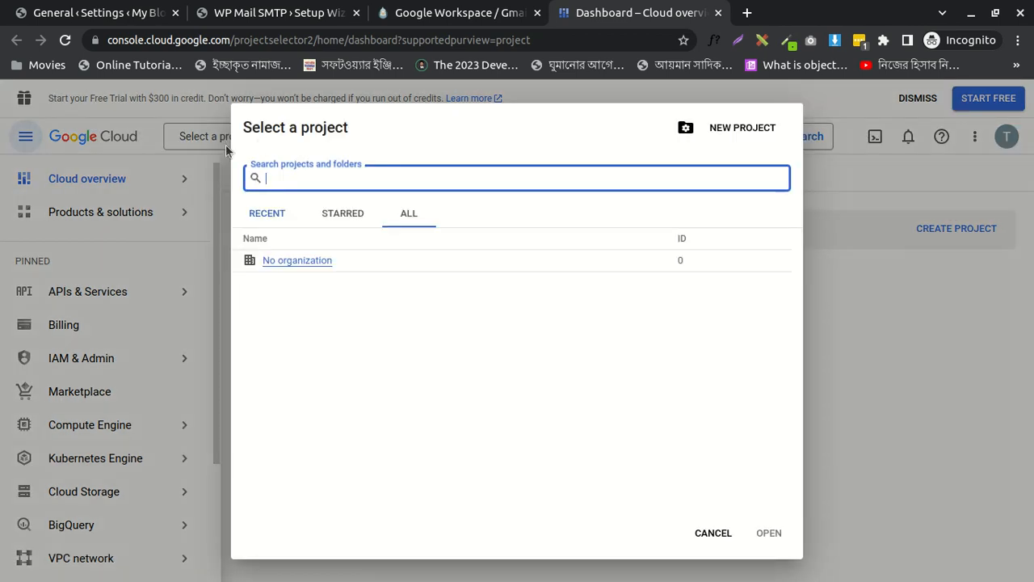
mouse_move(742, 128)
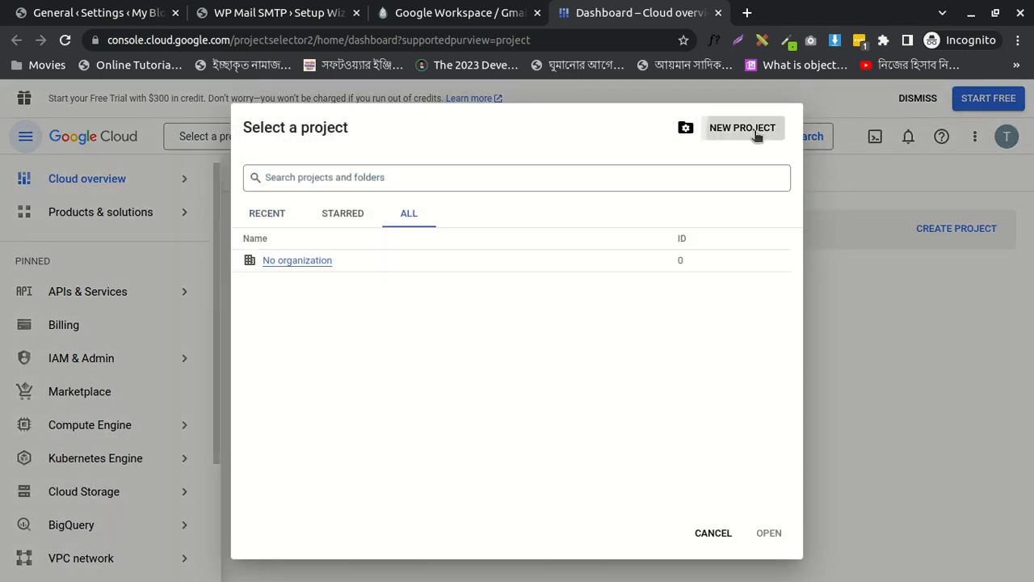
click(742, 128)
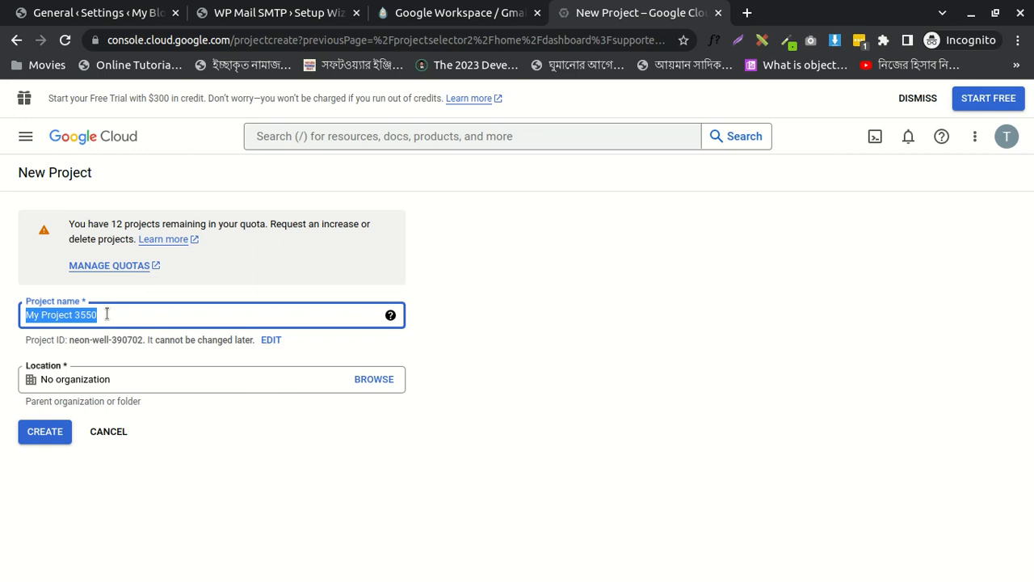
text(WpcellApp)
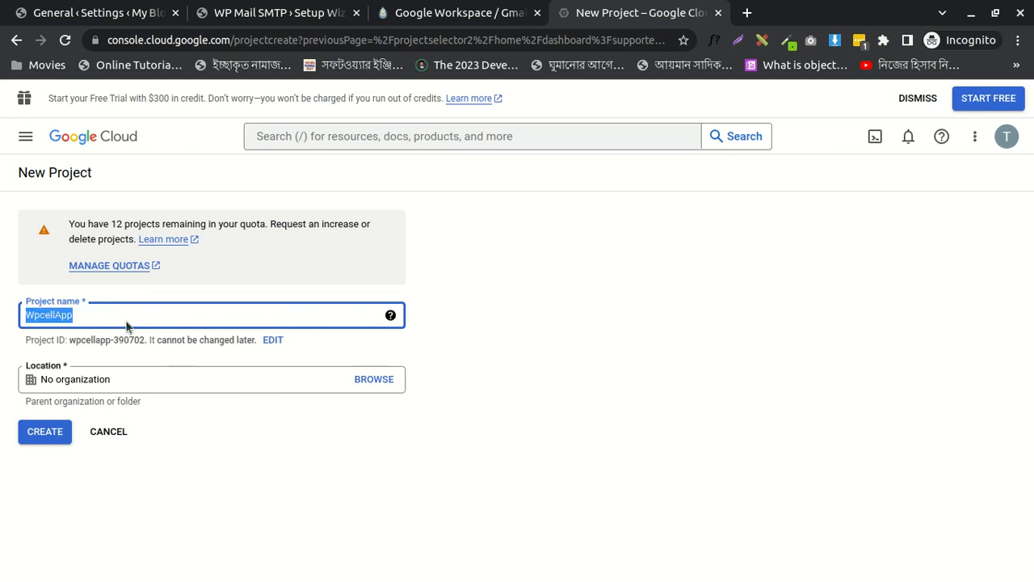
click(45, 430)
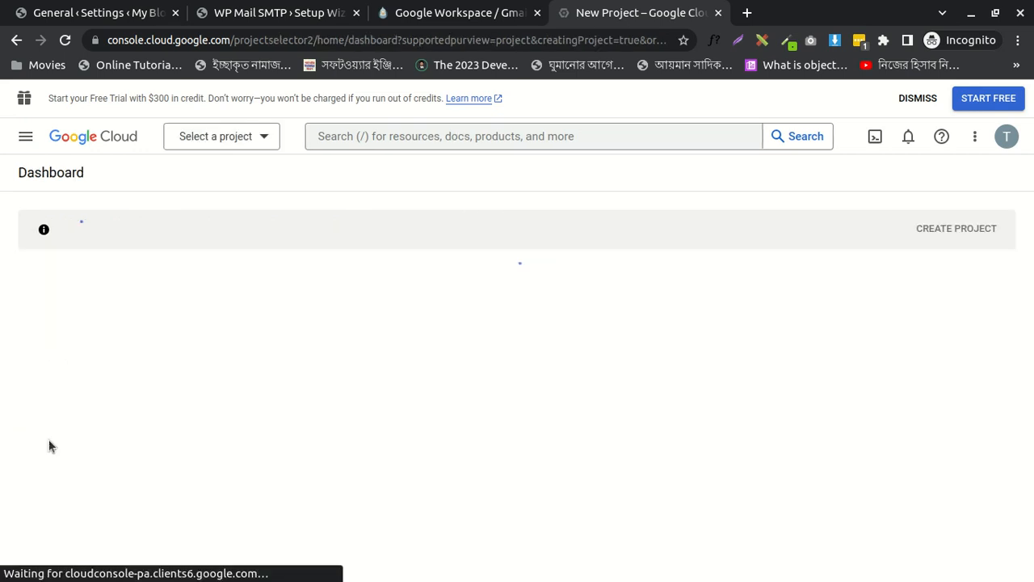
Check the notifications for the WpcellApp project creation.
click(26, 136)
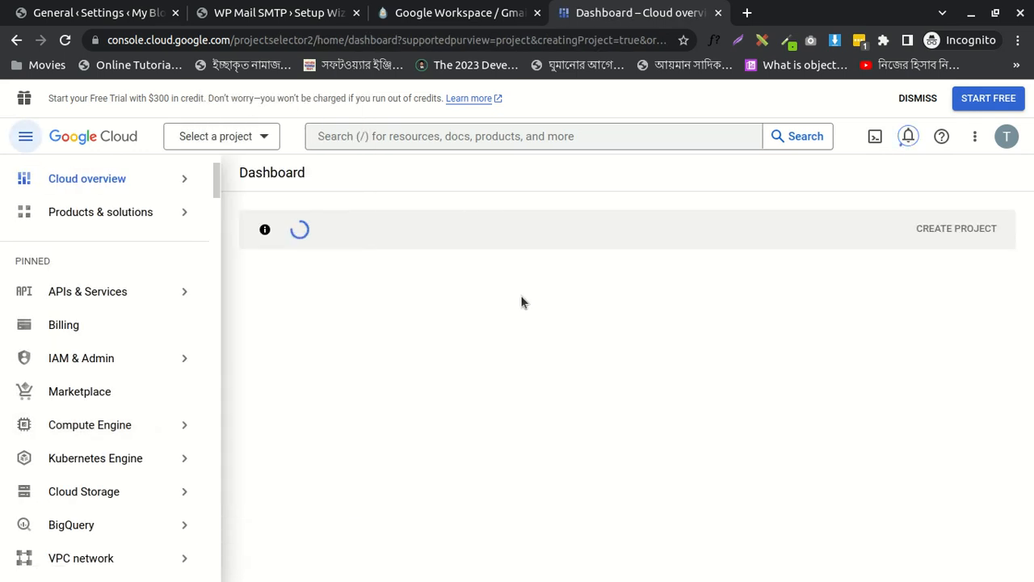
mouse_move(520, 317)
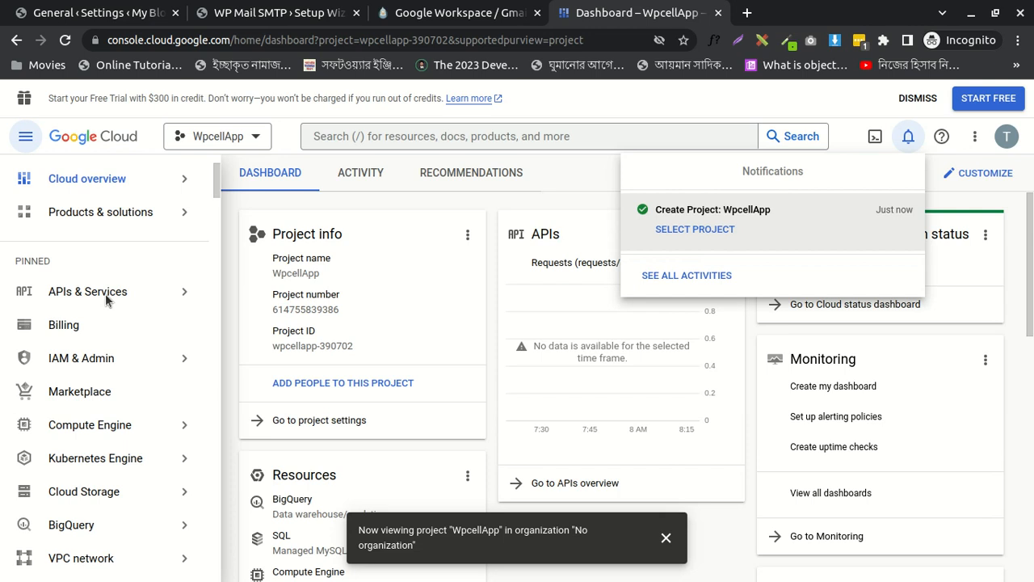
mouse_move(133, 301)
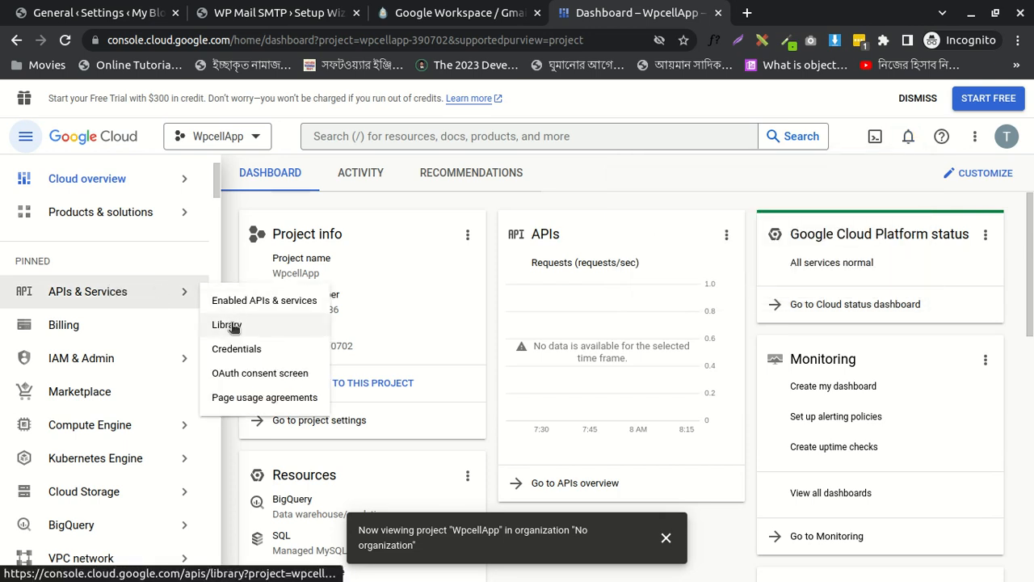
Search the API Library for 'gmail api' in the WpcellApp project.
click(226, 323)
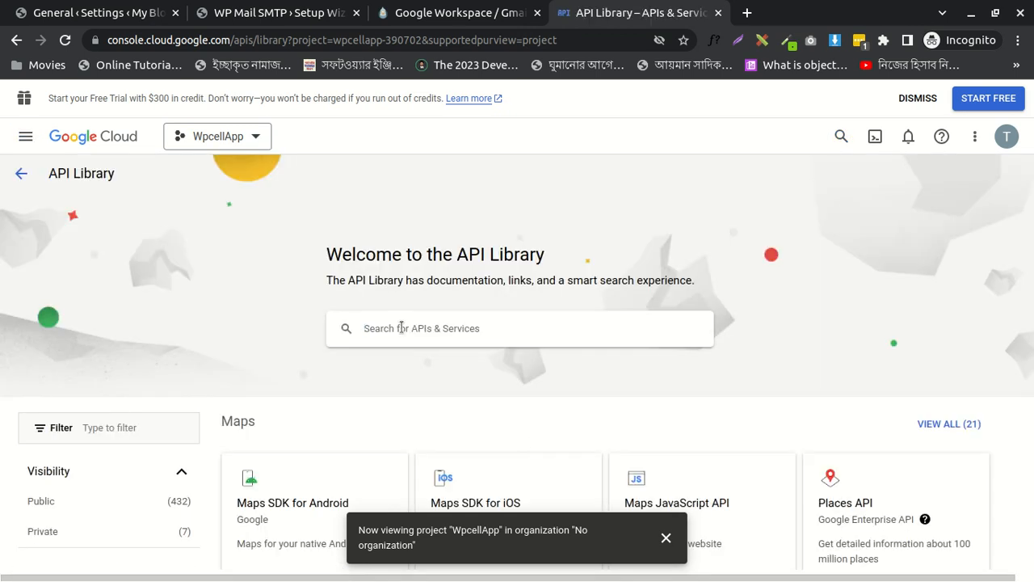
text(gmail)
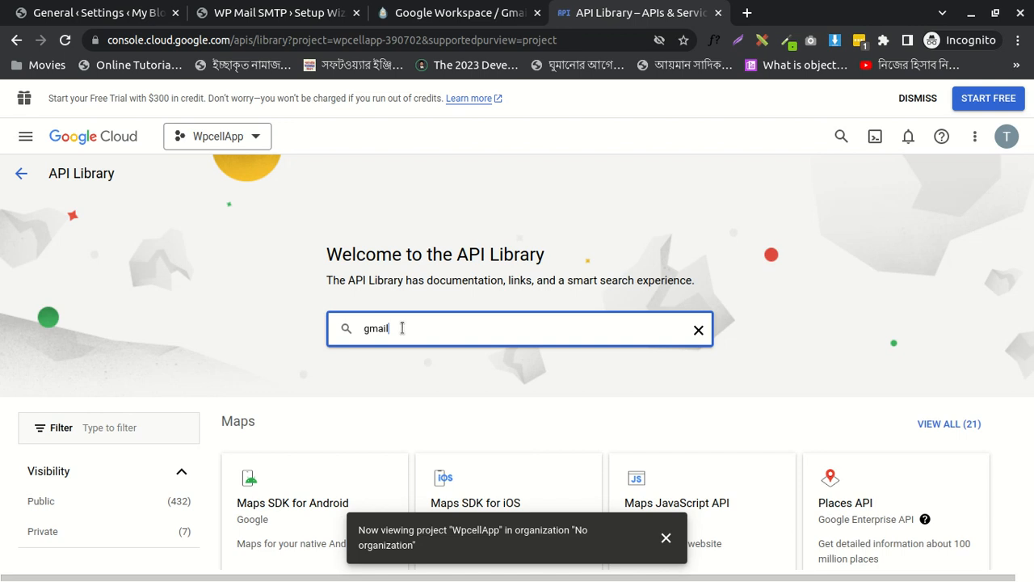
text(api)
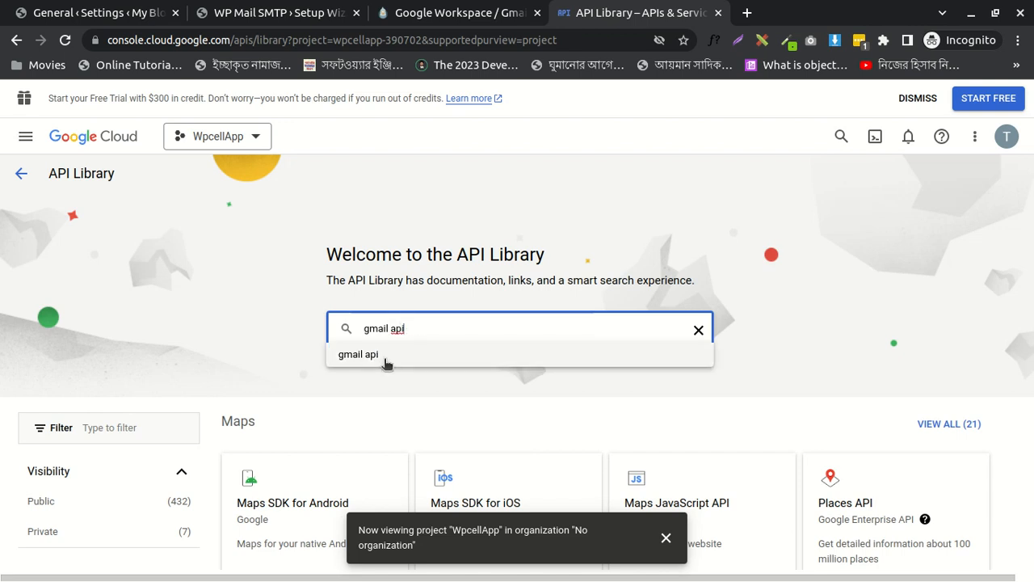
click(358, 354)
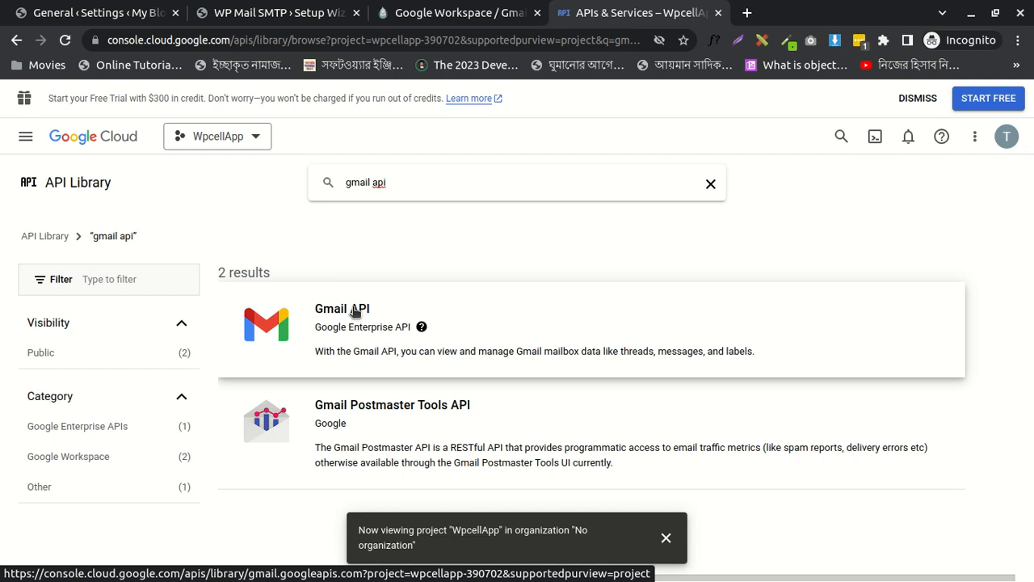
Enable the Gmail API for the WpcellApp project.
click(341, 307)
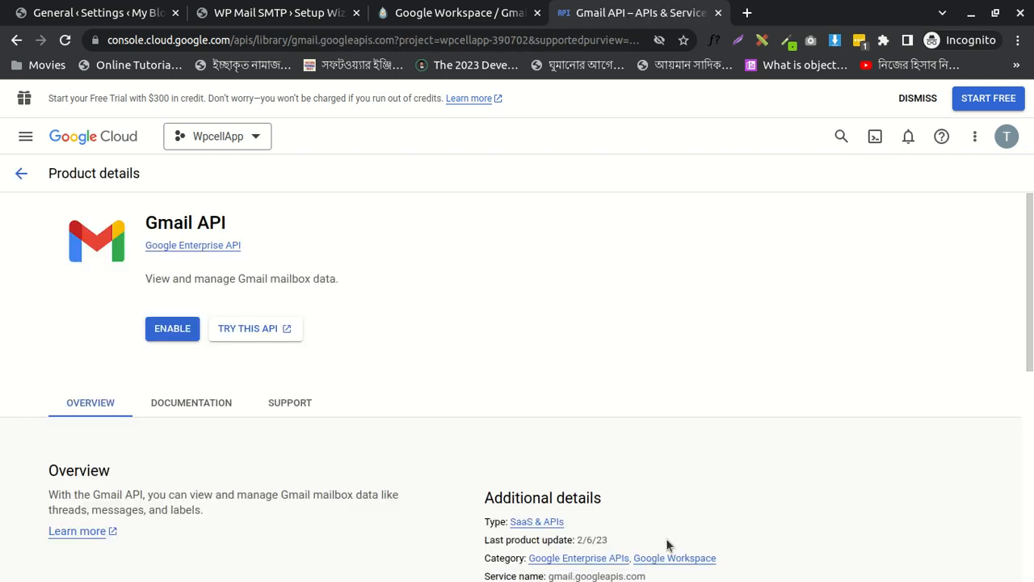
click(171, 328)
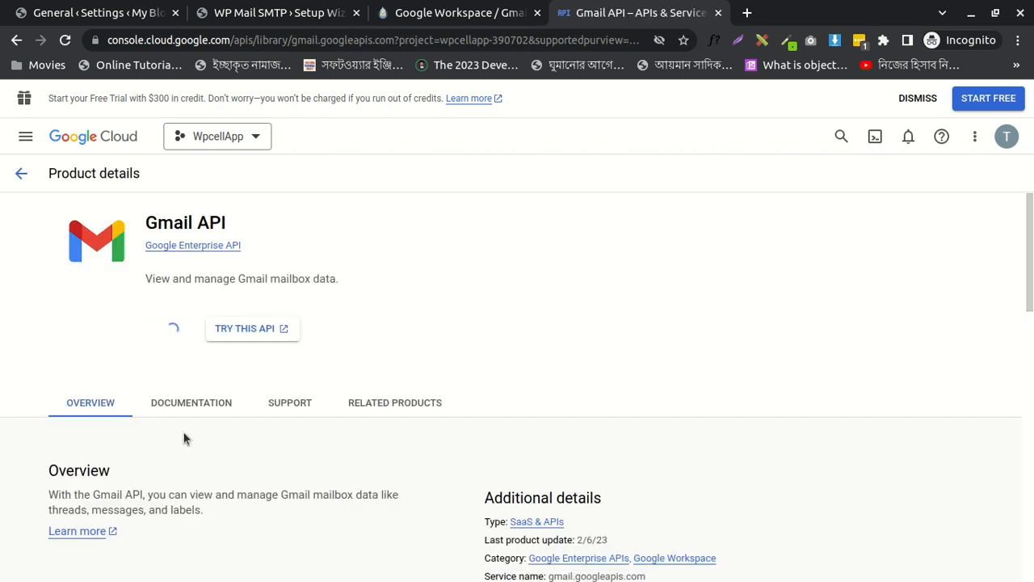
mouse_move(187, 388)
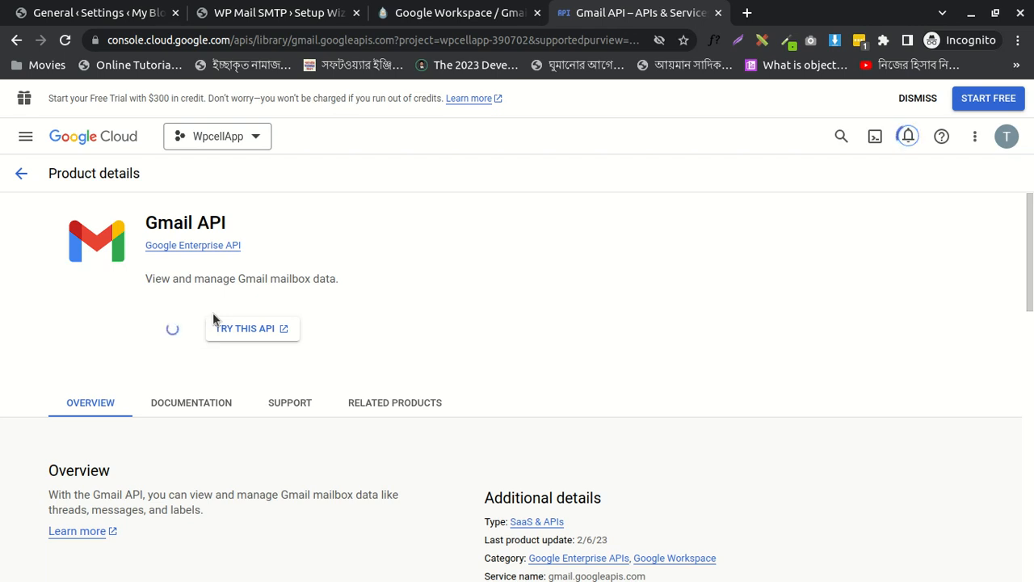
mouse_move(245, 328)
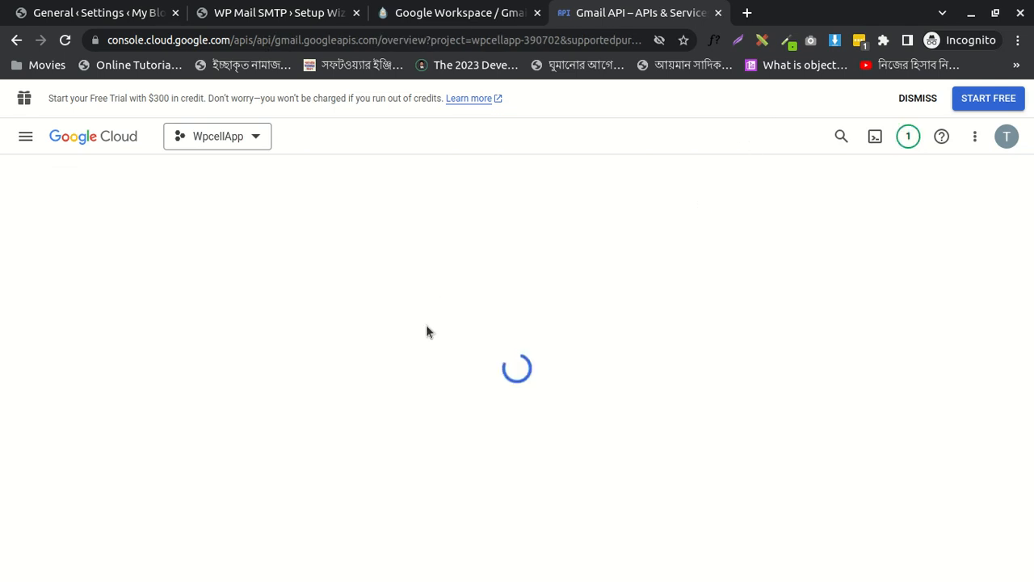
mouse_move(736, 260)
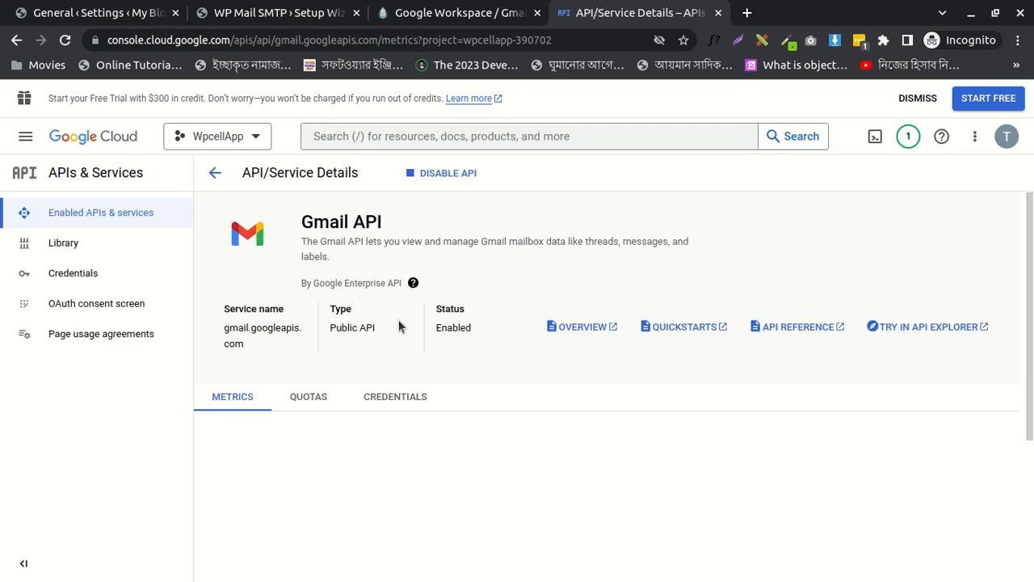
mouse_move(443, 291)
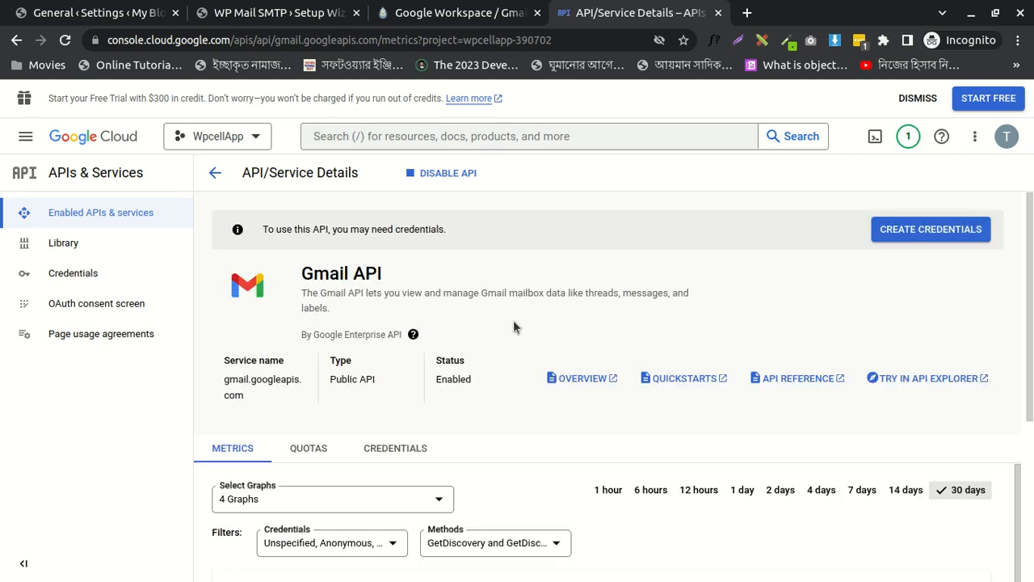
Begin credentials for the Gmail API with User data access and continue to the consent screen.
click(930, 230)
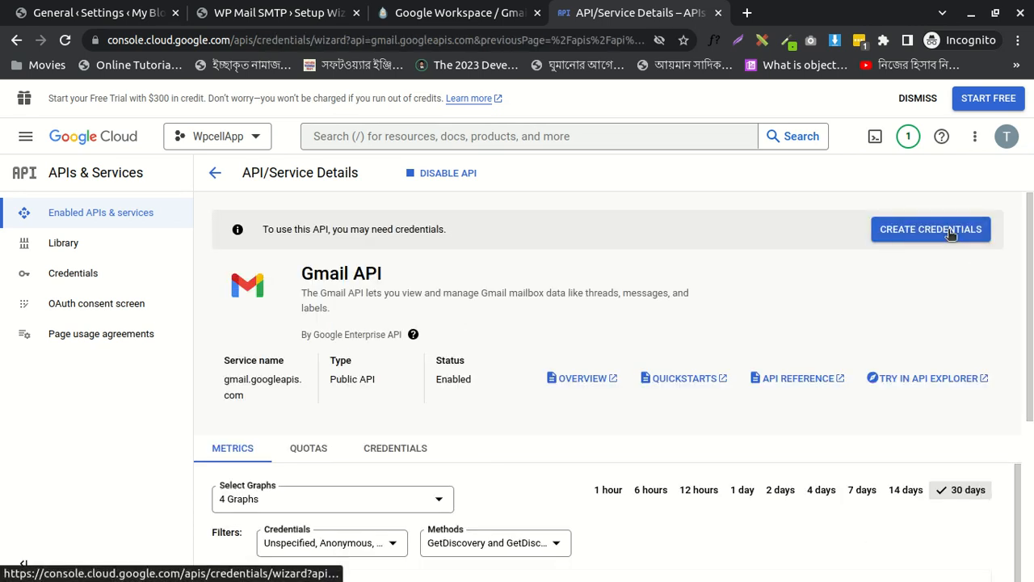
click(931, 229)
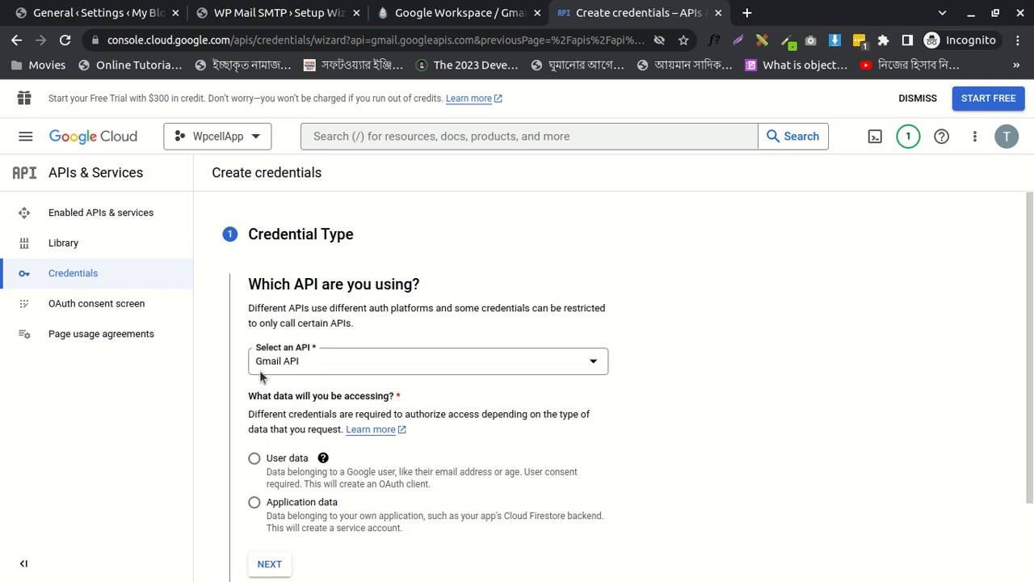
click(428, 360)
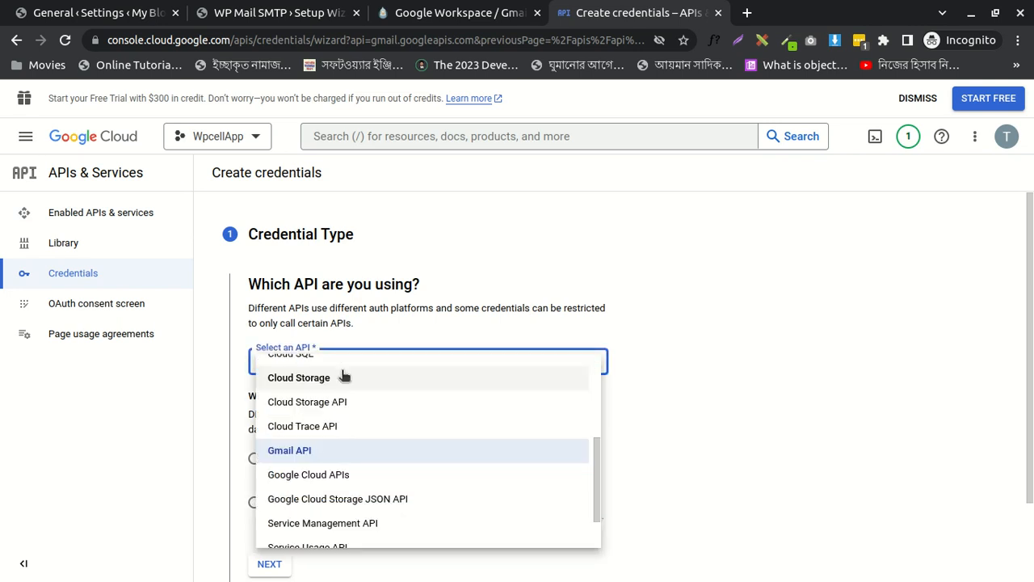
click(287, 449)
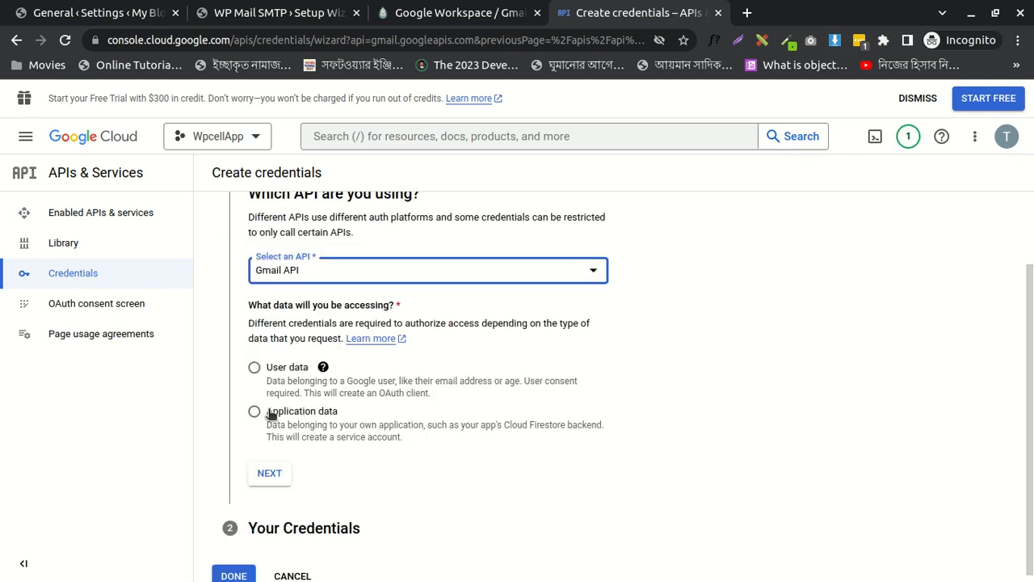
click(255, 367)
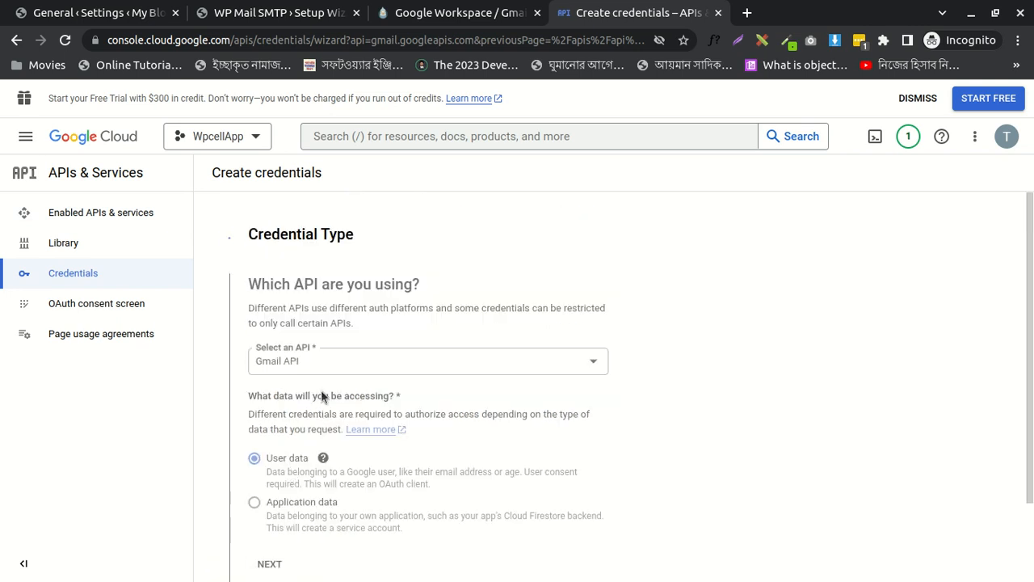
click(268, 562)
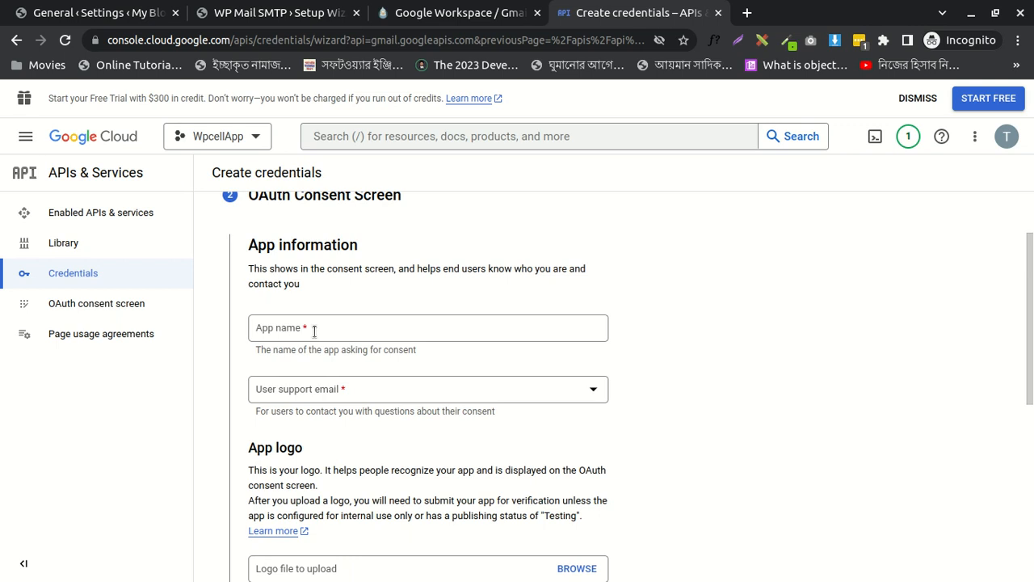
Name the app WpcellApps and set the account address as user support email.
text(WpcellApps)
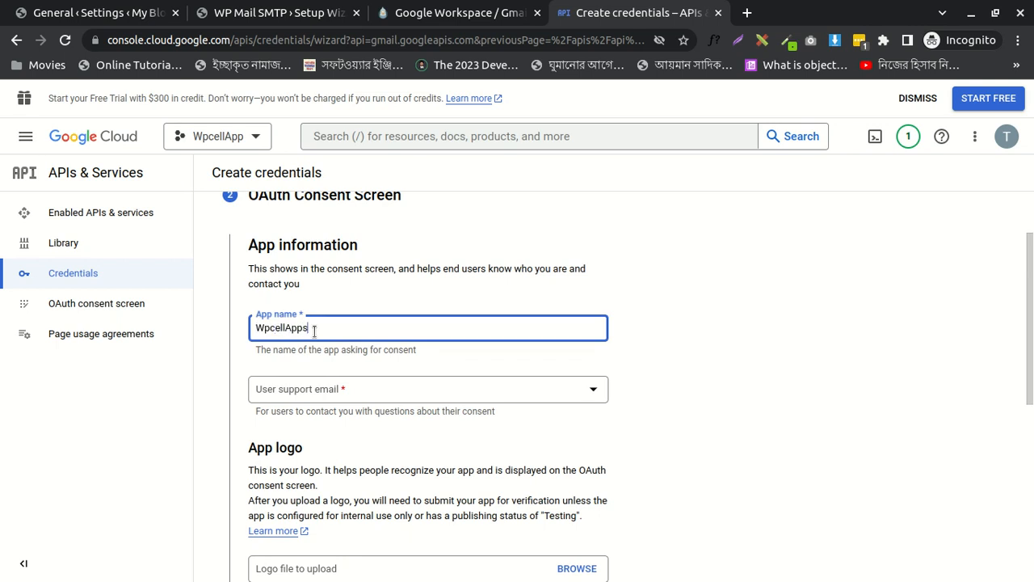
click(428, 388)
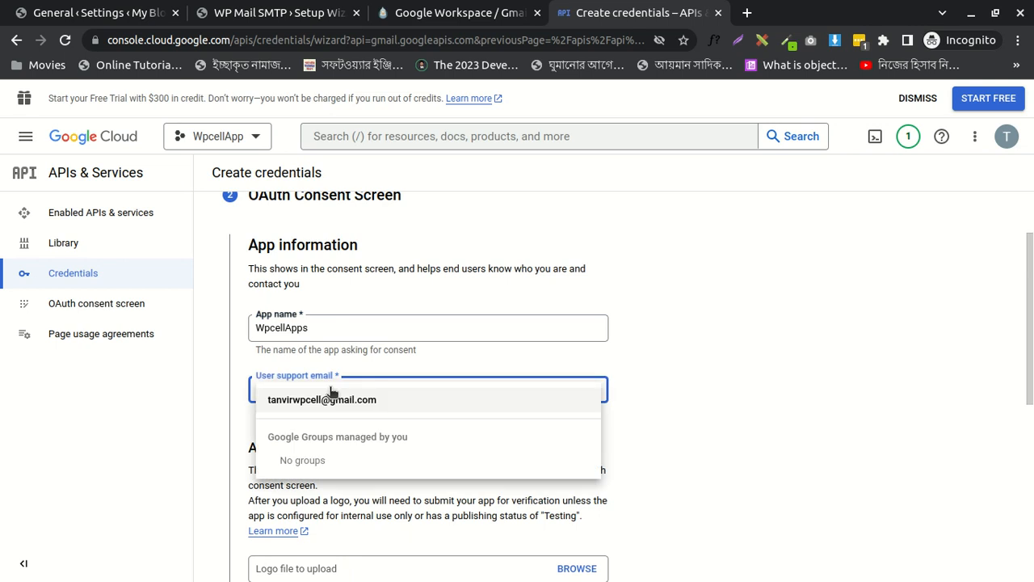
click(321, 399)
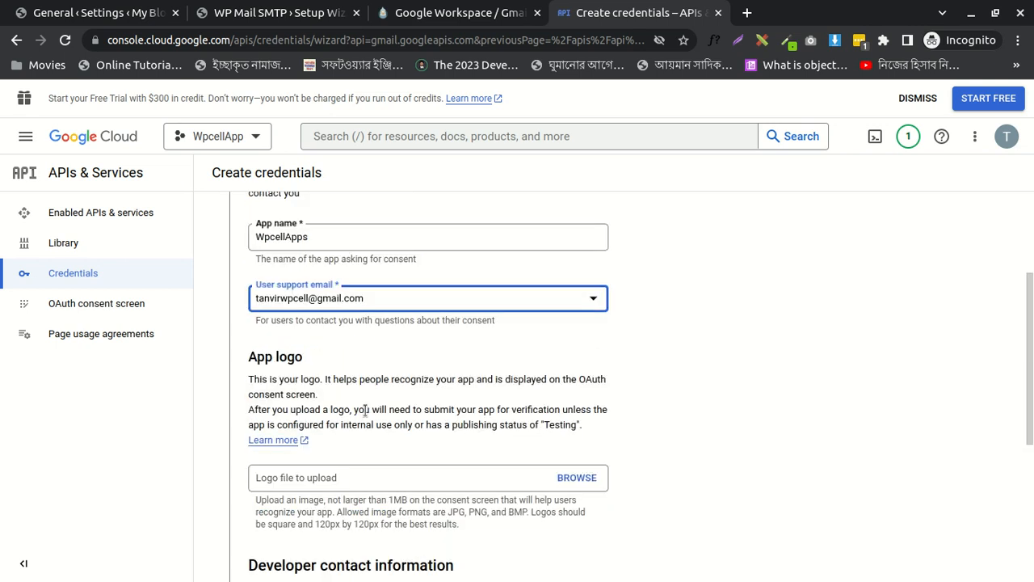
scroll(down, 3)
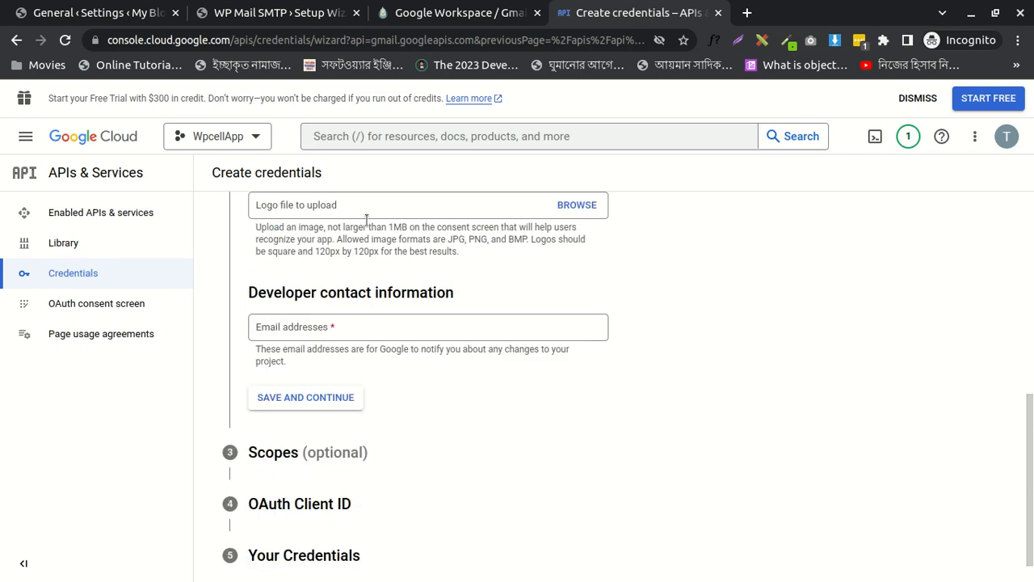
click(428, 327)
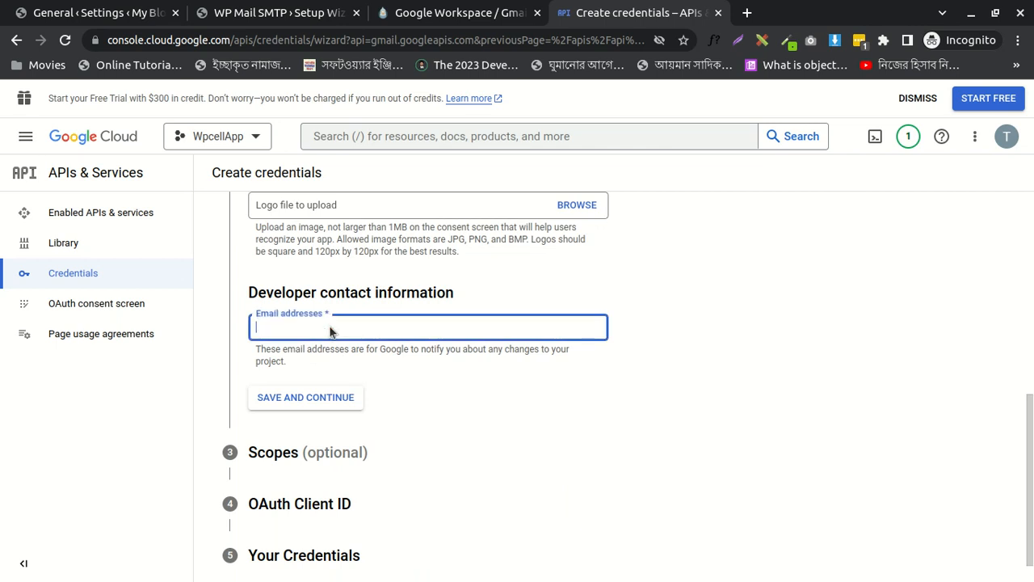
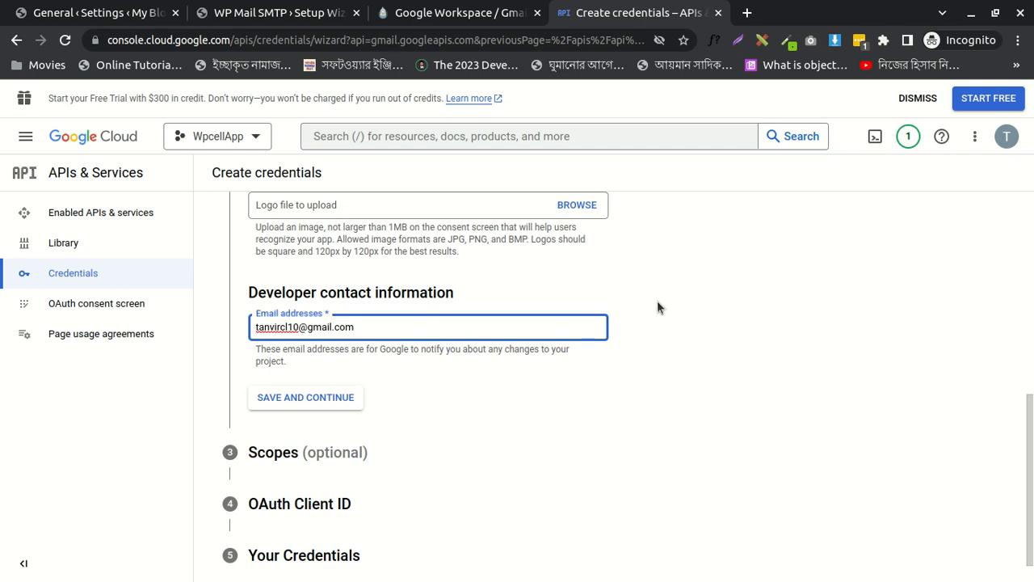
Enter the developer contact email and save the consent screen, moving to Scopes.
scroll(down, 3)
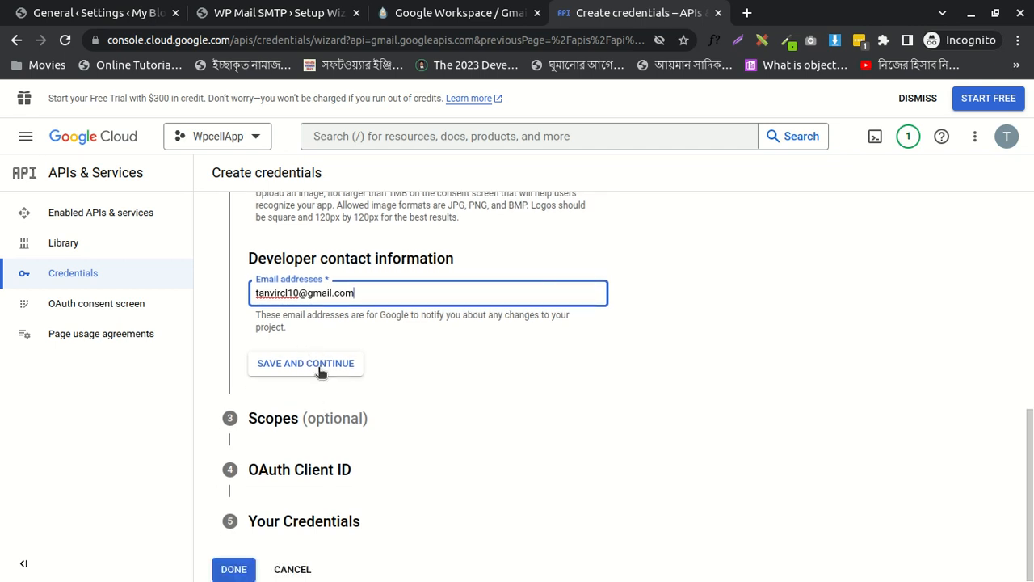
click(303, 362)
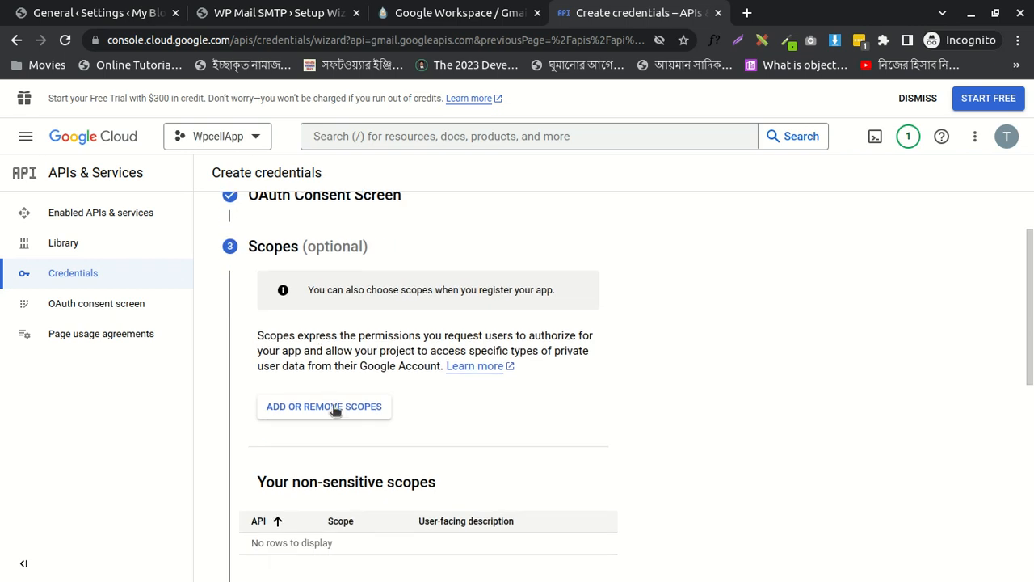
Scroll down through the credential wizard to reach the OAuth Client ID step.
scroll(down, 3)
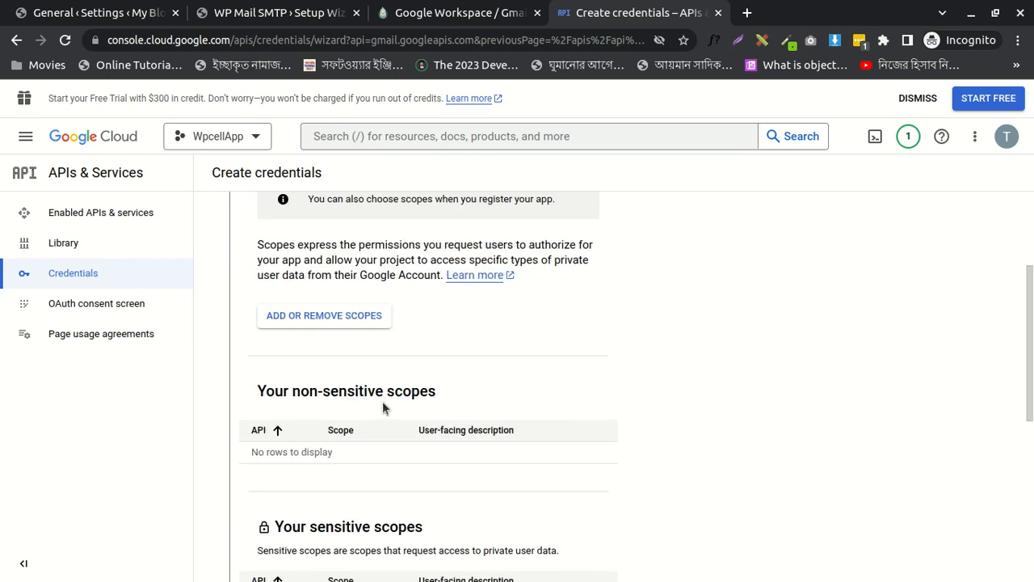
scroll(down, 3)
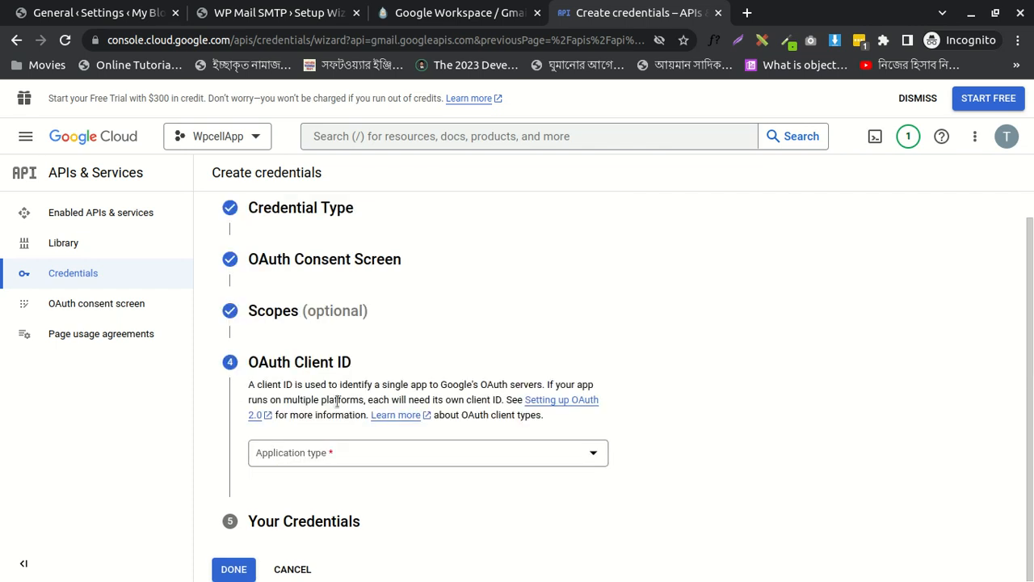
Set the application type to Web application and add a blank authorized redirect URI entry.
click(427, 452)
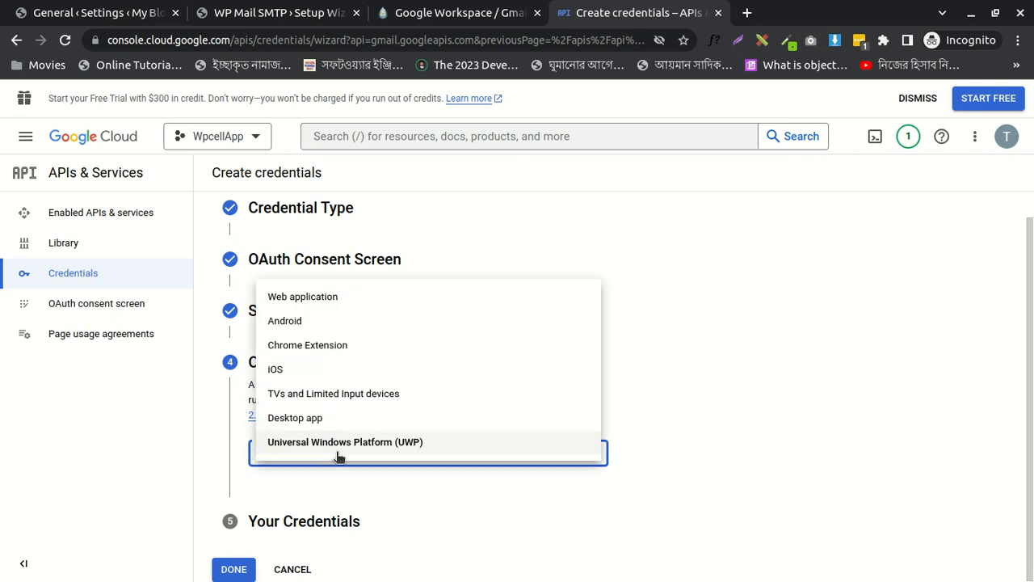
click(302, 297)
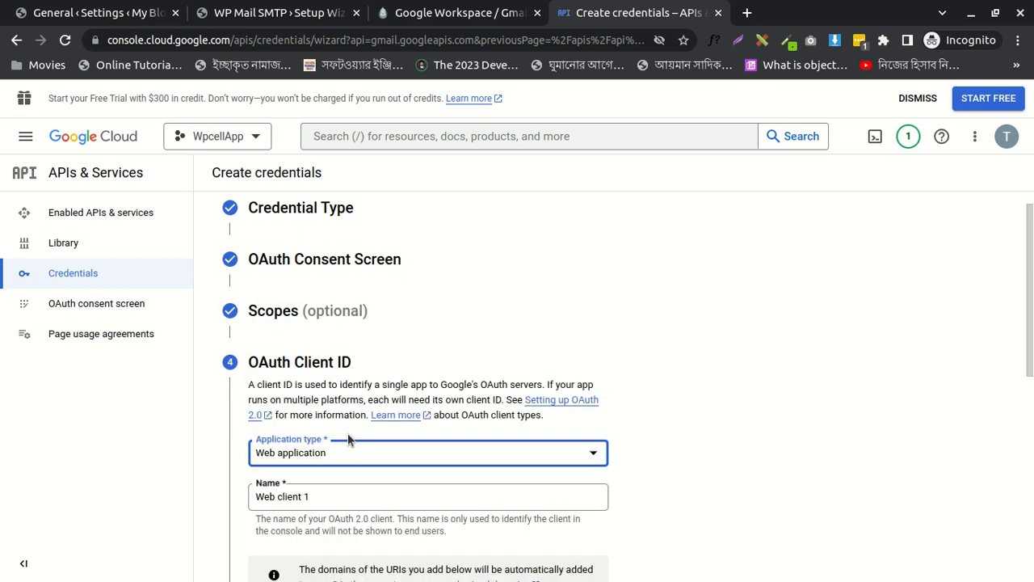
scroll(down, 3)
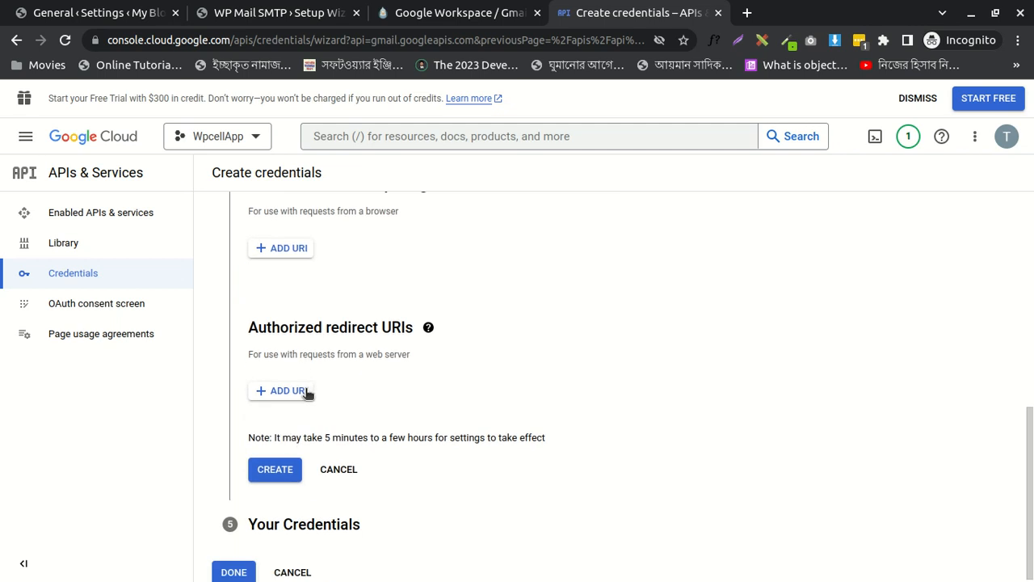
click(282, 390)
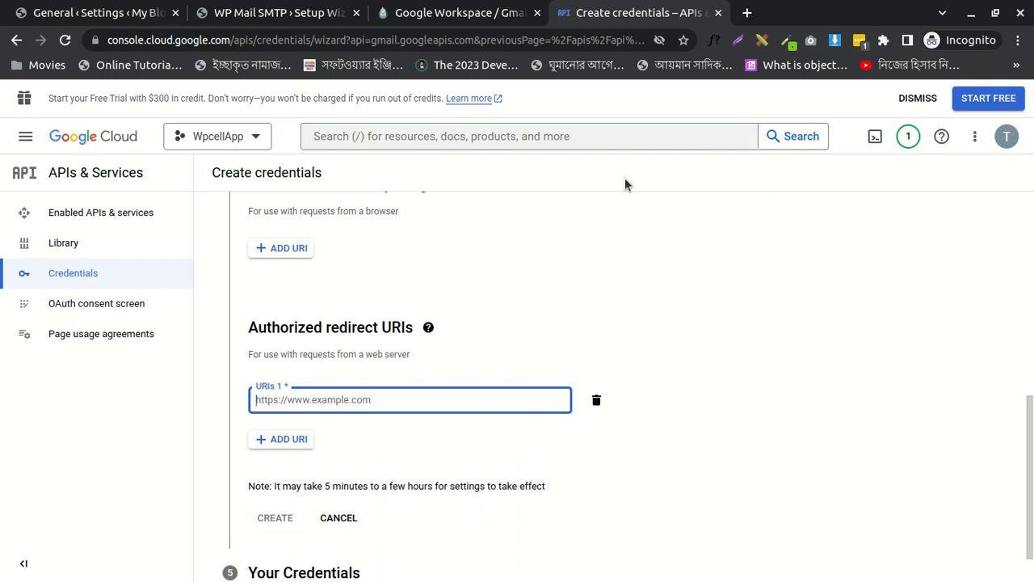
click(278, 13)
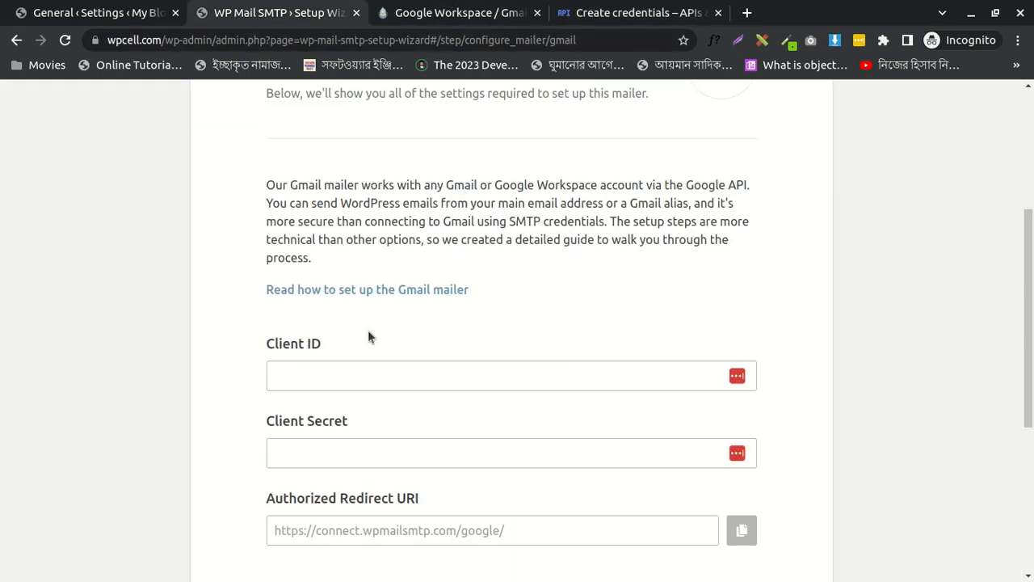
click(638, 13)
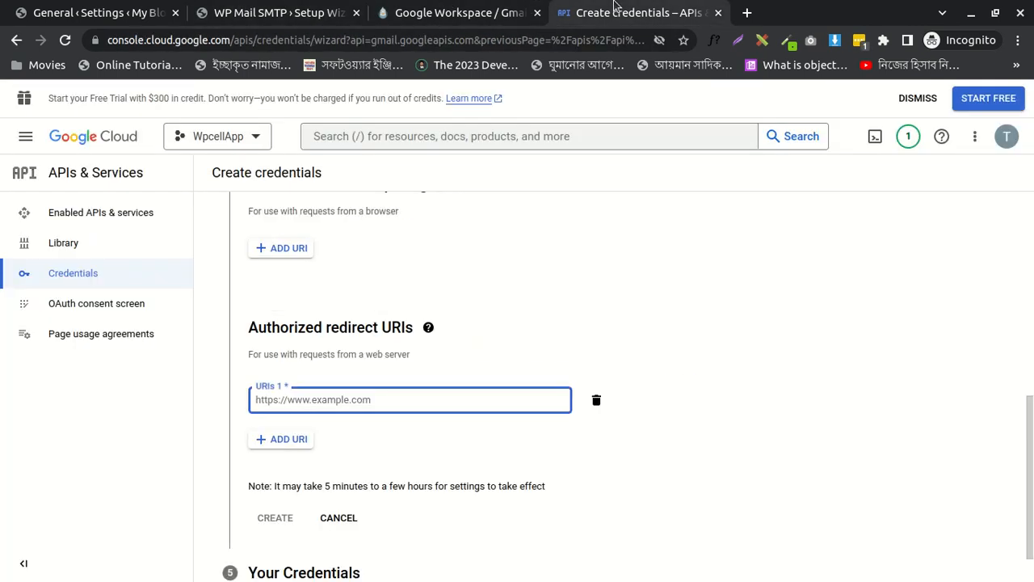
right_click(410, 400)
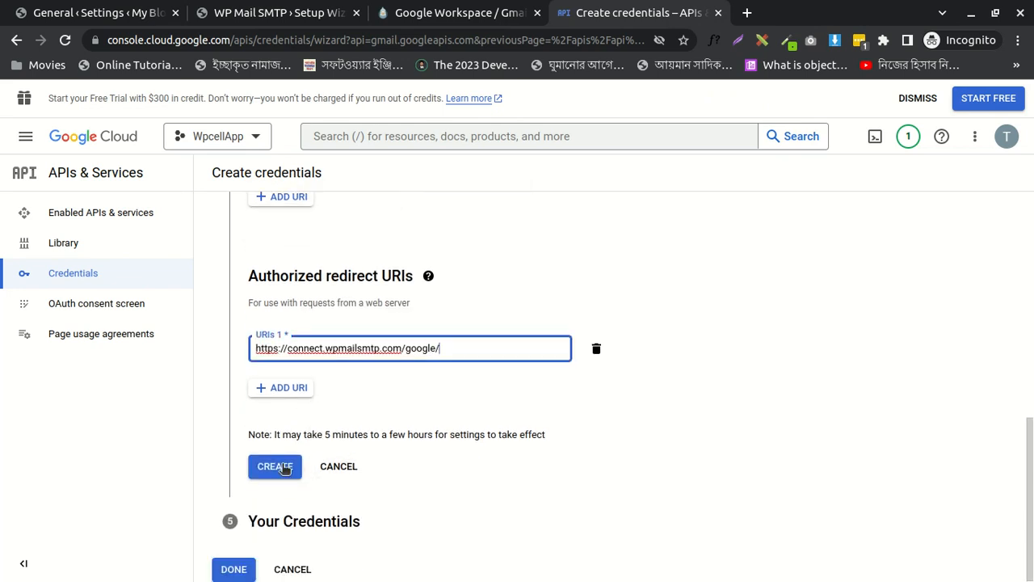
click(275, 465)
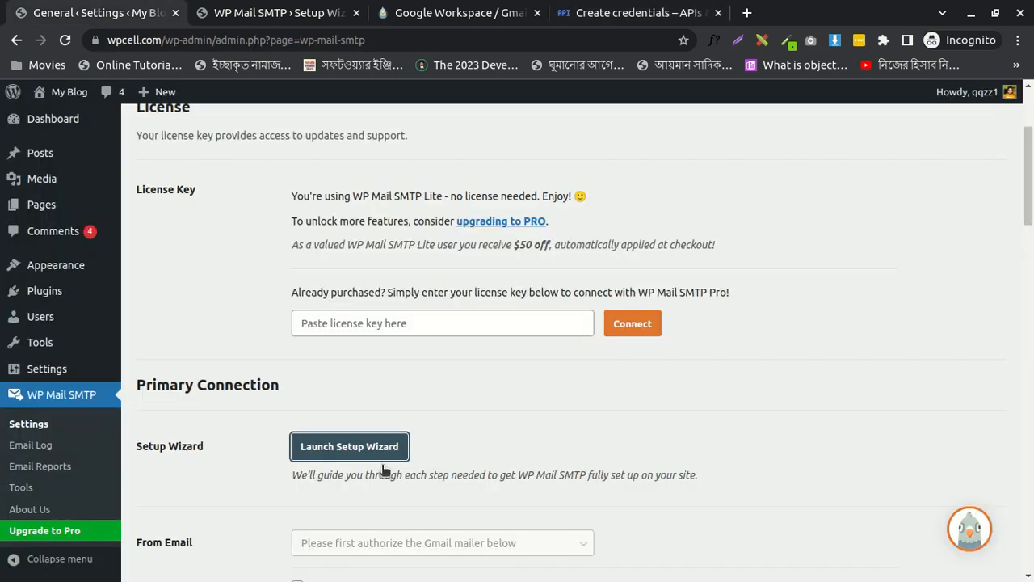
scroll(down, 3)
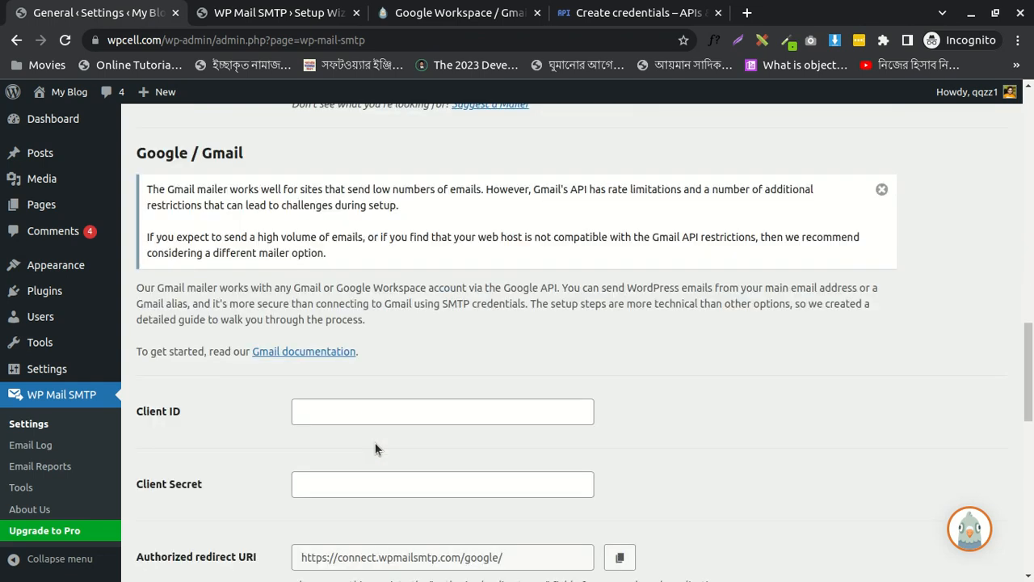
scroll(down, 3)
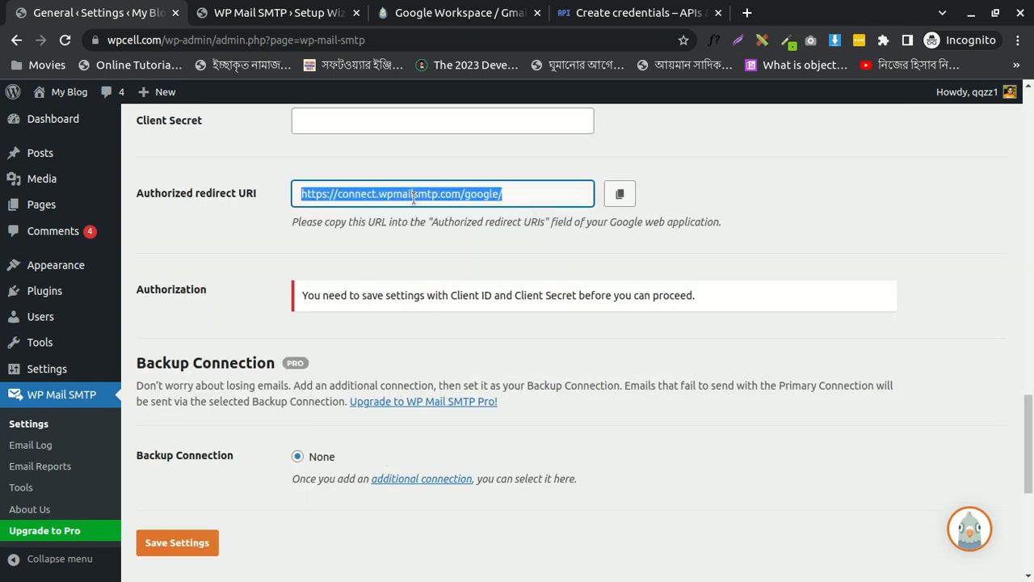
click(638, 13)
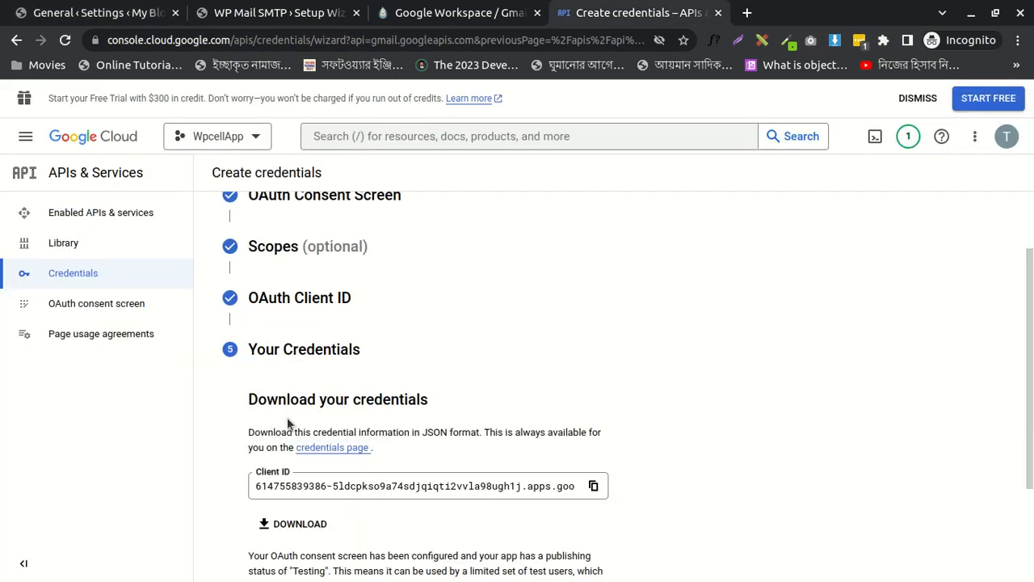
Paste the client ID ending in apps.googleusercontent.com into WP Mail SMTP's Client ID field.
scroll(down, 3)
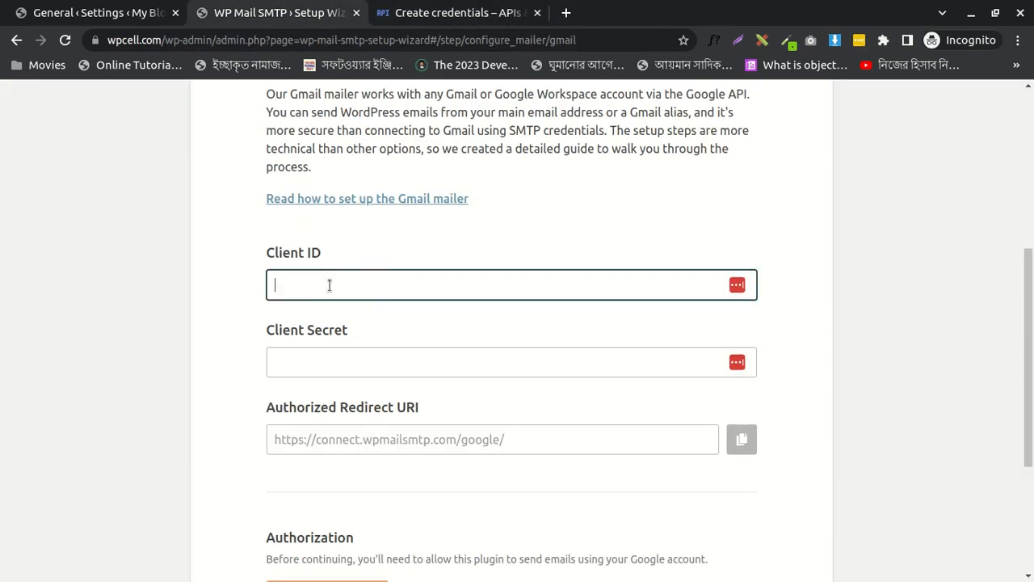
text(614755839386-5ldcpkso9a74sdjqiqti2vvla98ugh1j.apps.googleusercontent.com)
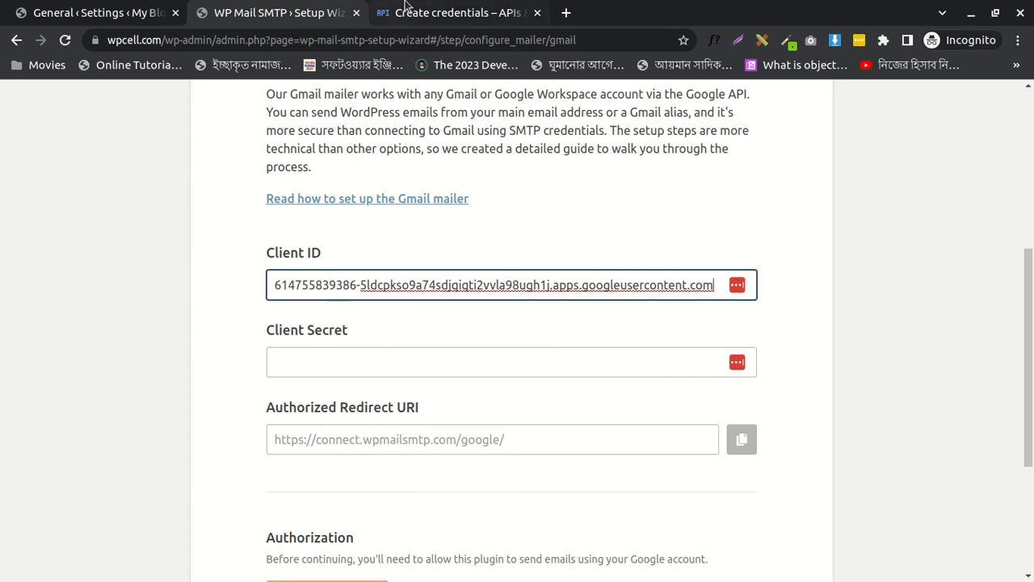
click(456, 13)
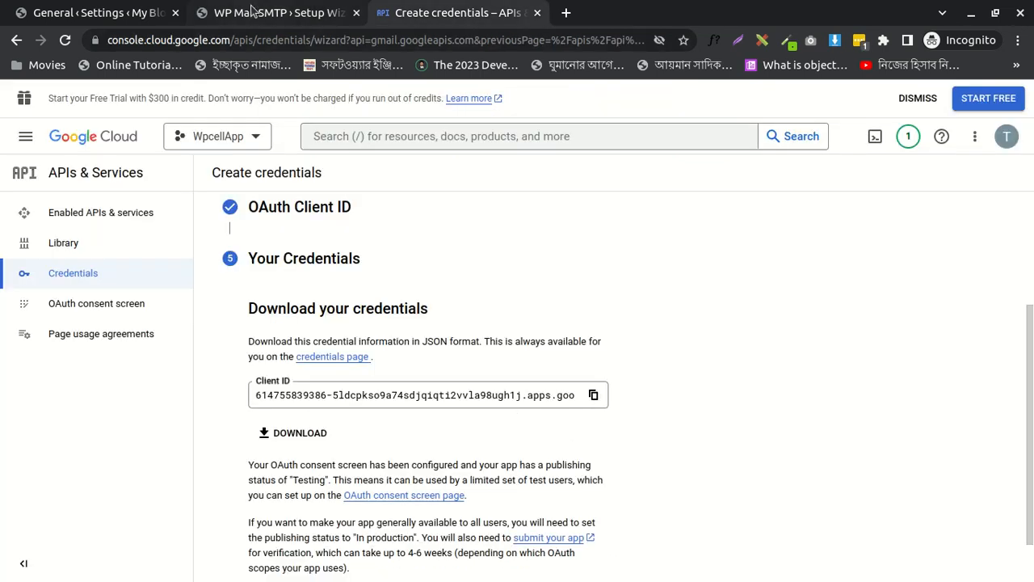
mouse_move(593, 394)
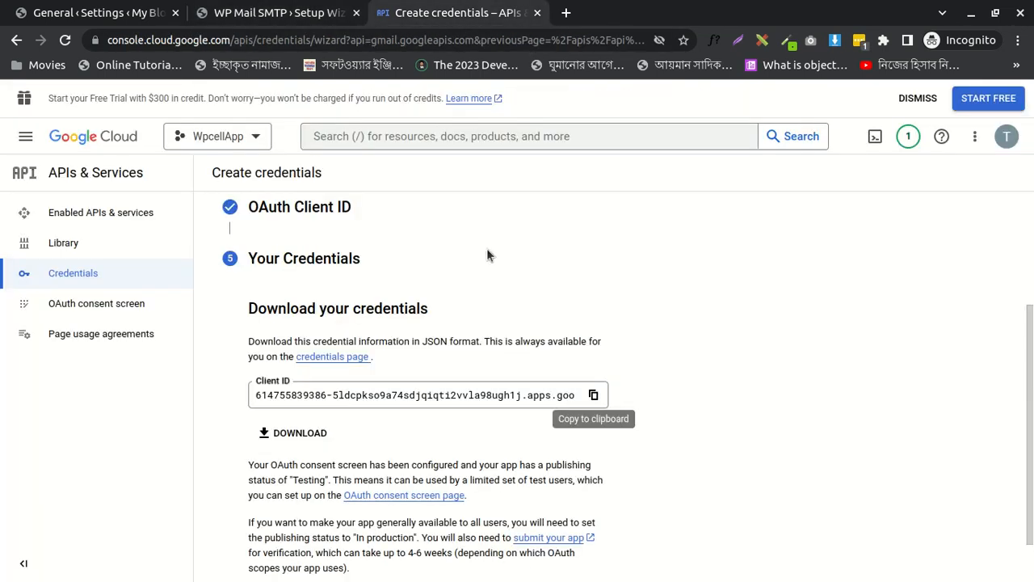
Finish the Create credentials wizard with DONE, landing on the Gmail API details page.
scroll(down, 3)
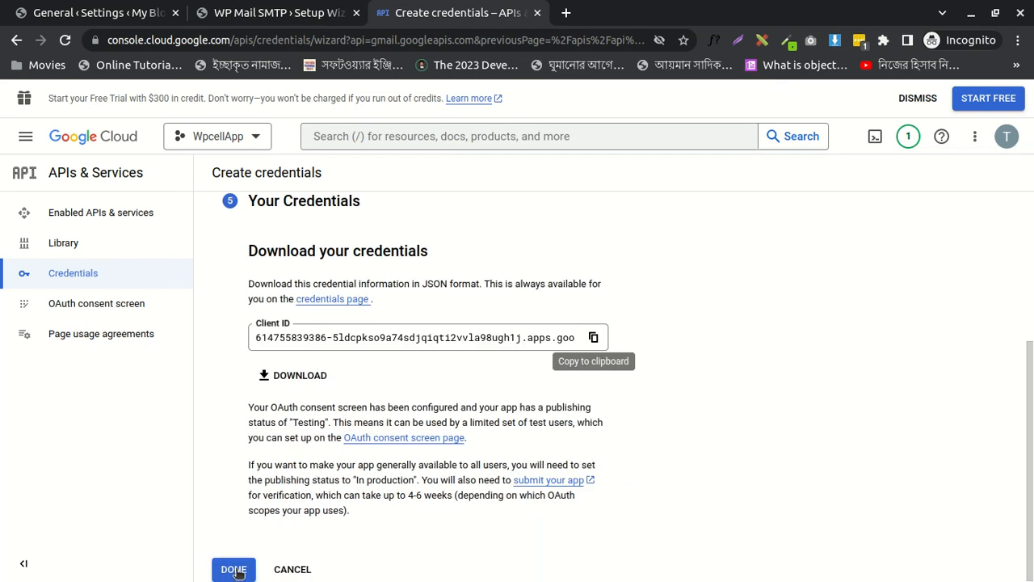
click(233, 569)
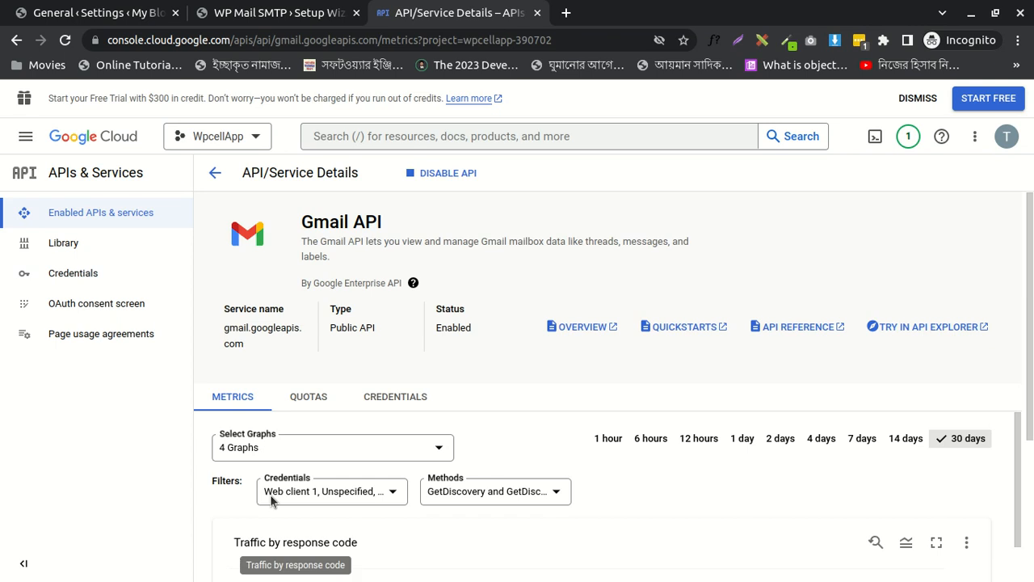
mouse_move(97, 304)
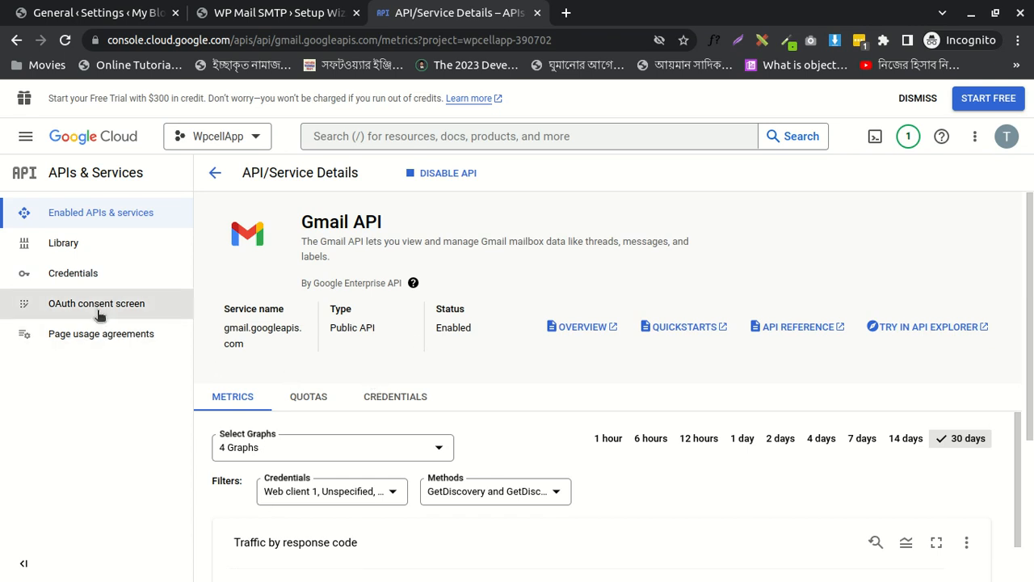
mouse_move(97, 304)
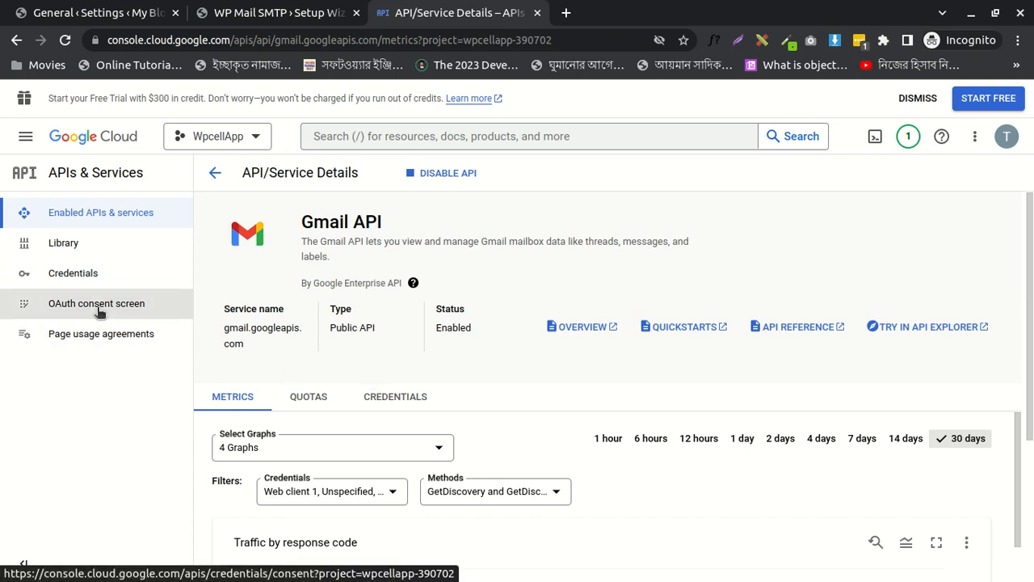
Publish the WpcellApps OAuth consent screen so its status becomes In production.
click(97, 304)
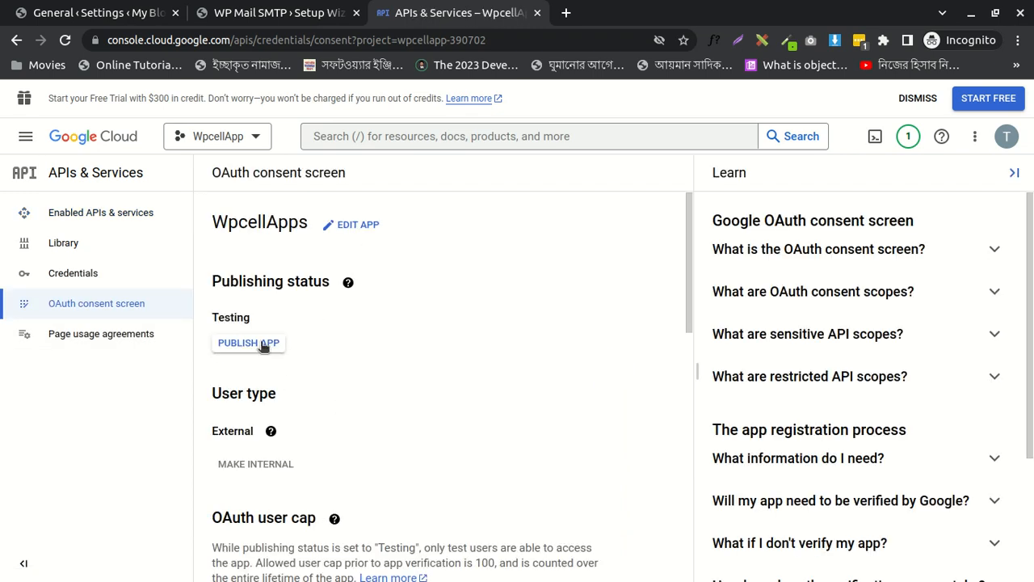
click(249, 343)
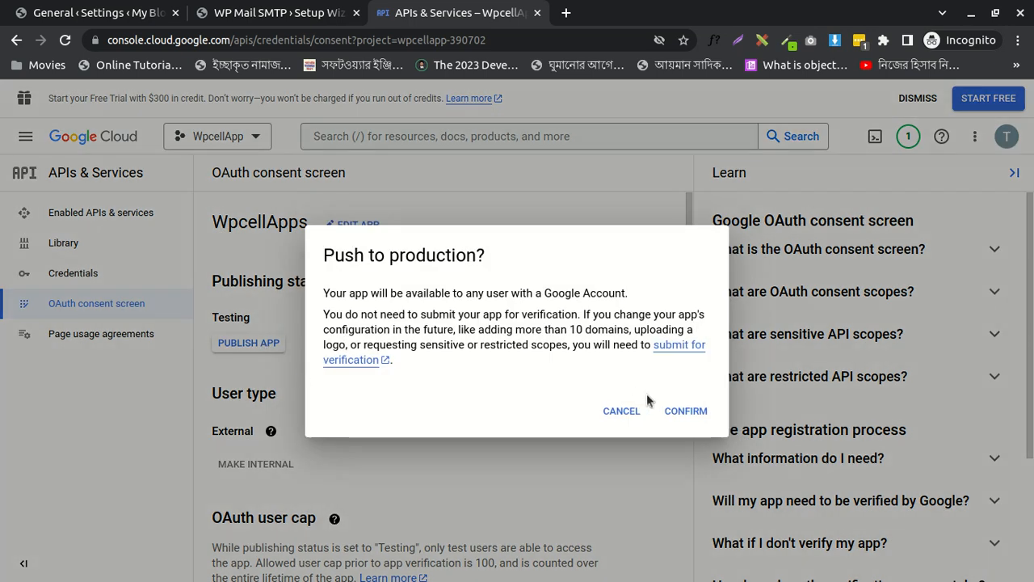
click(685, 411)
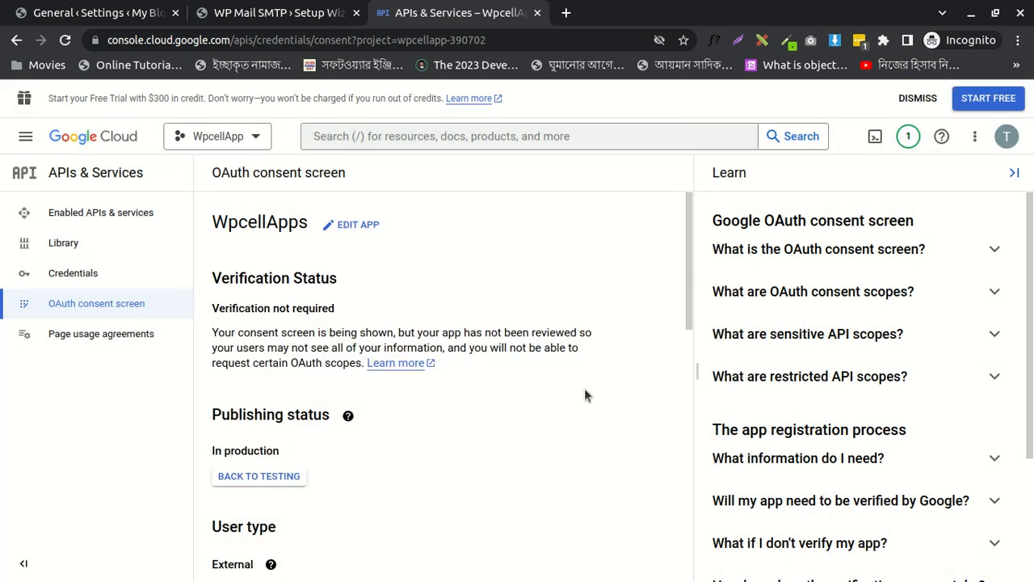
mouse_move(72, 273)
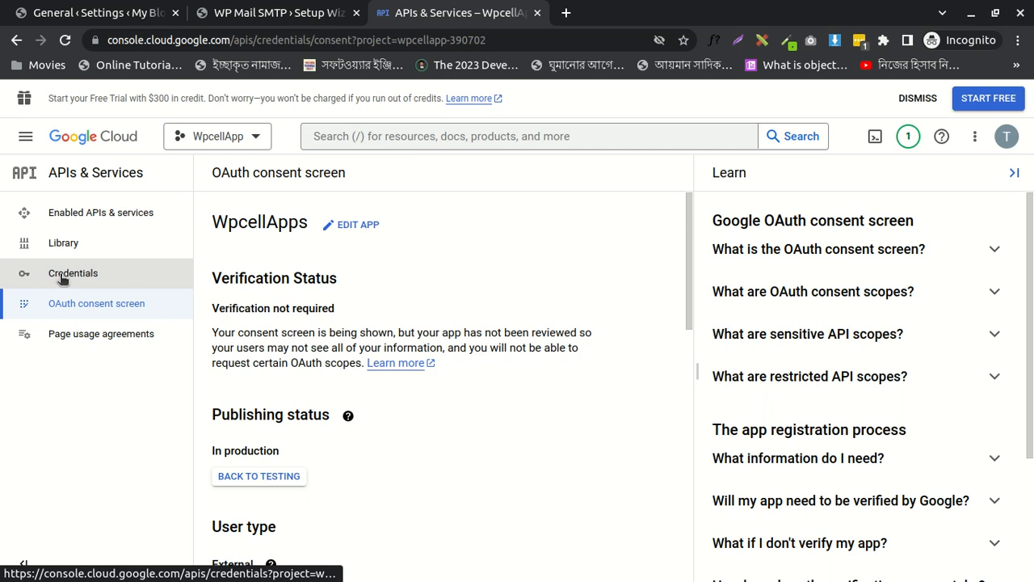
Copy Web client 1's Client ID and client secret from Credentials for the WP Mail SMTP wizard.
click(72, 273)
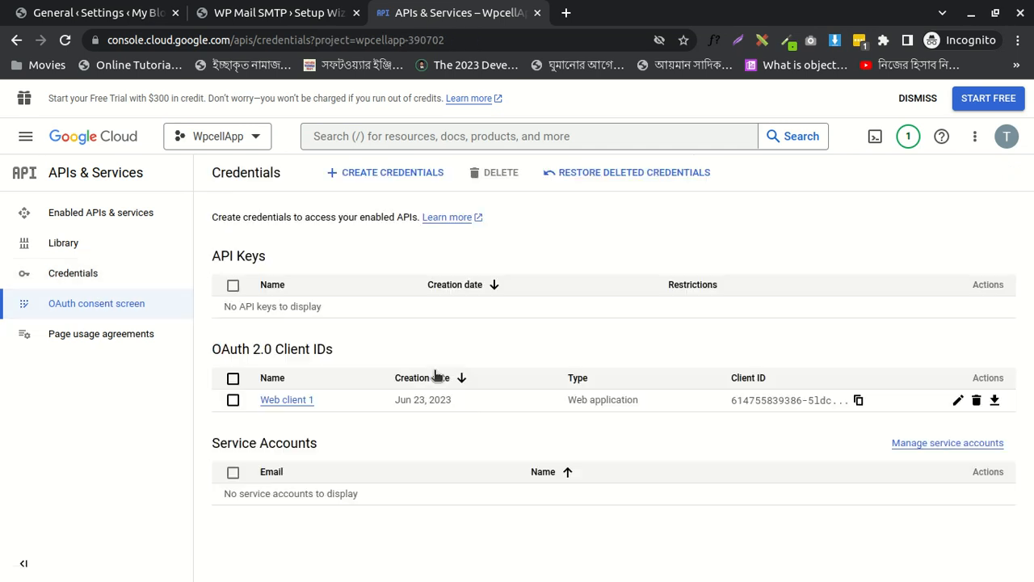
click(72, 271)
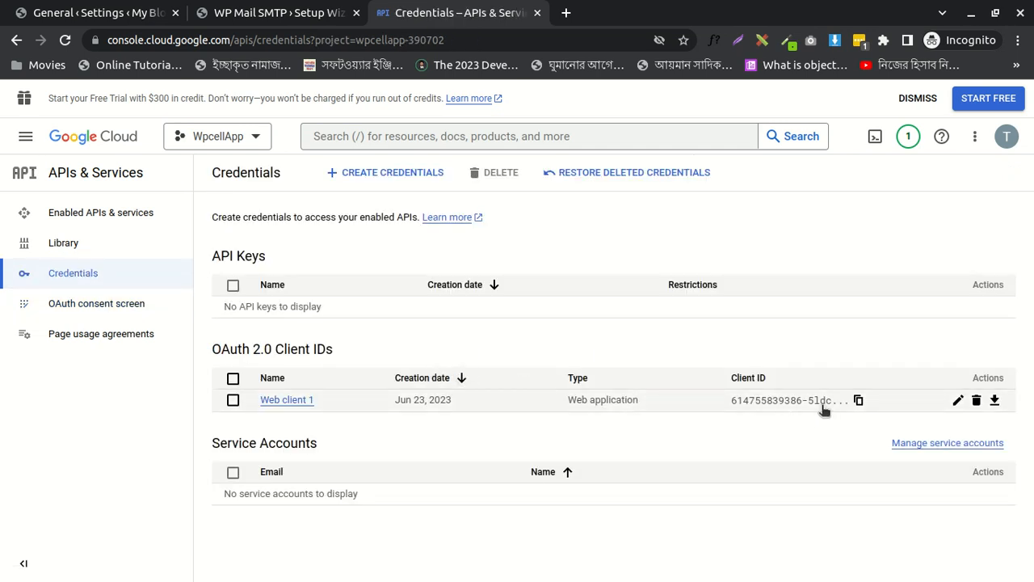
click(233, 399)
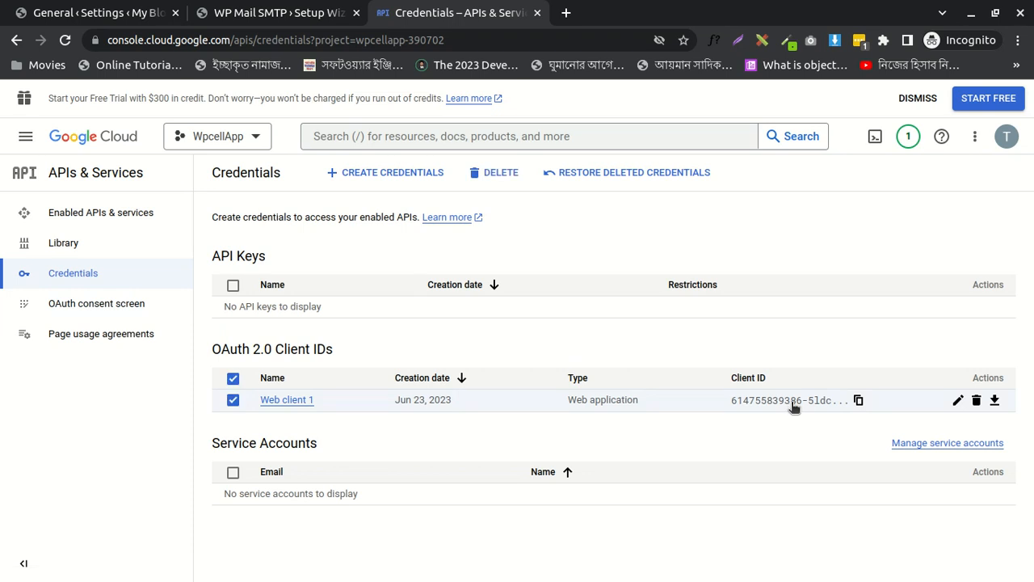
mouse_move(797, 410)
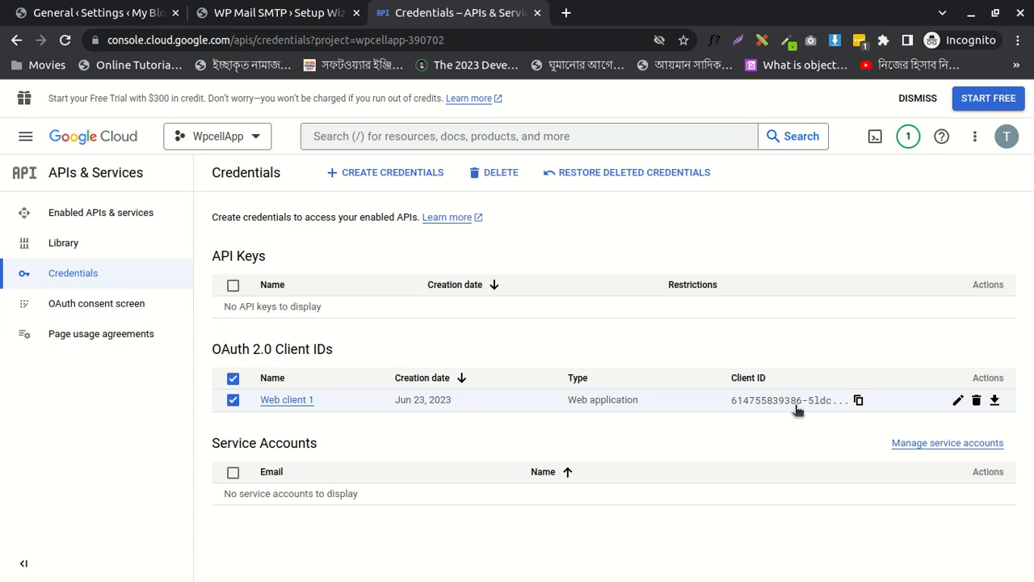
mouse_move(954, 412)
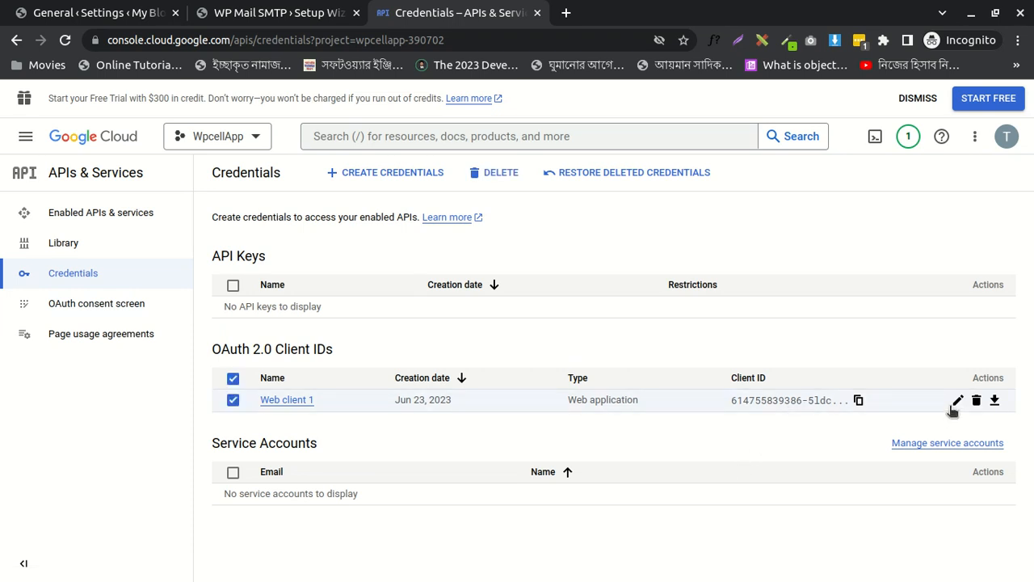
click(957, 401)
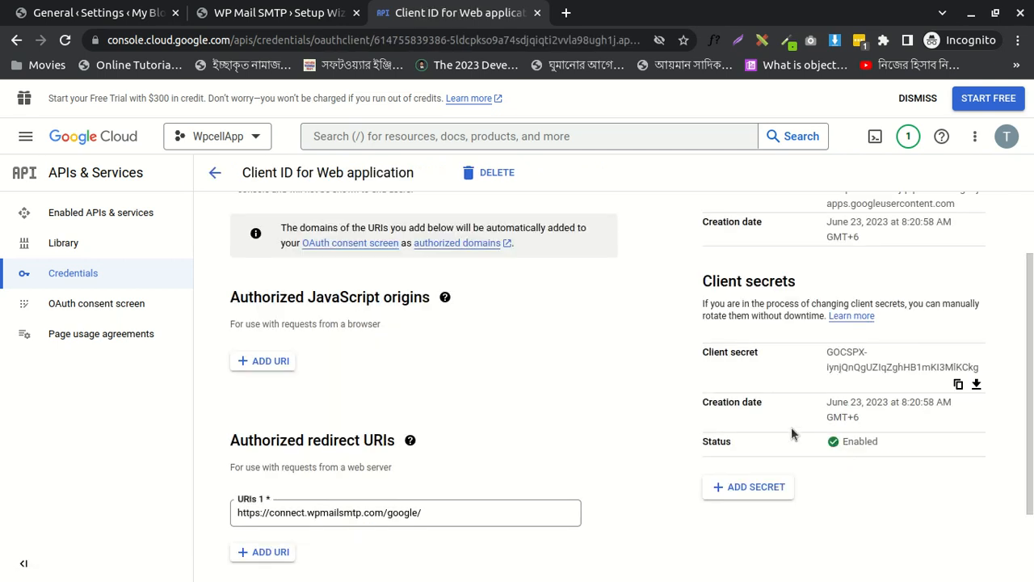
mouse_move(958, 385)
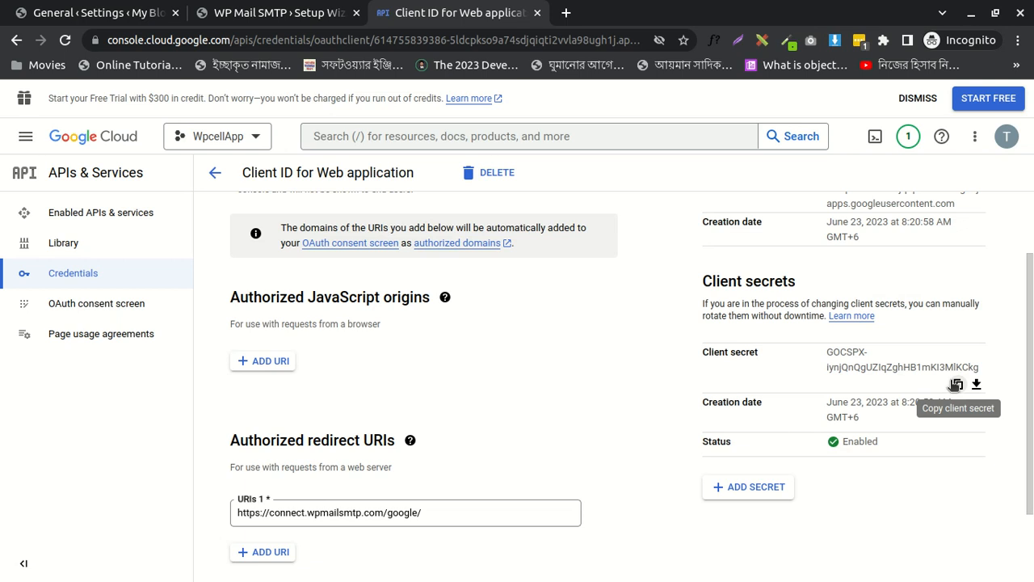
click(278, 13)
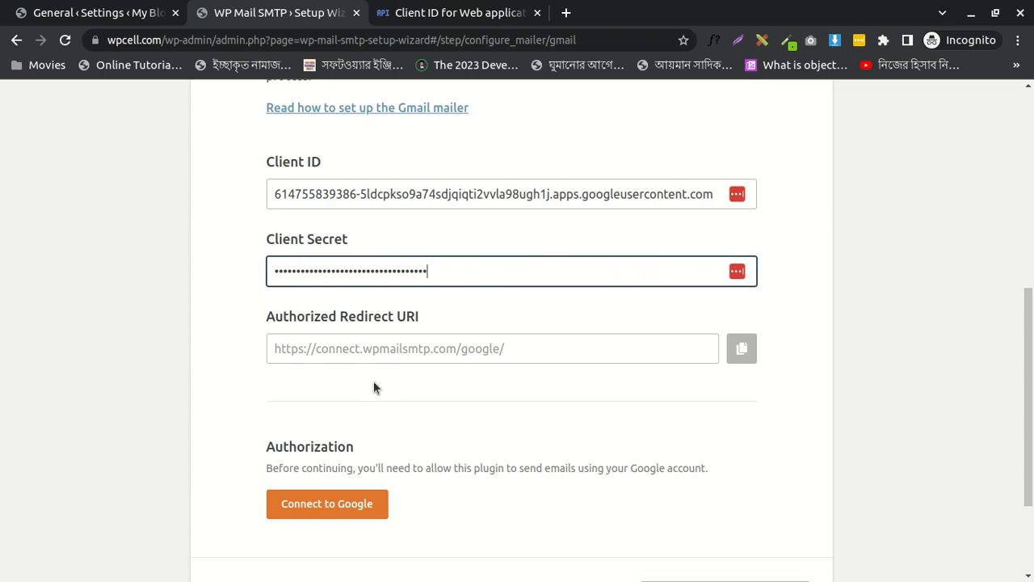
scroll(down, 3)
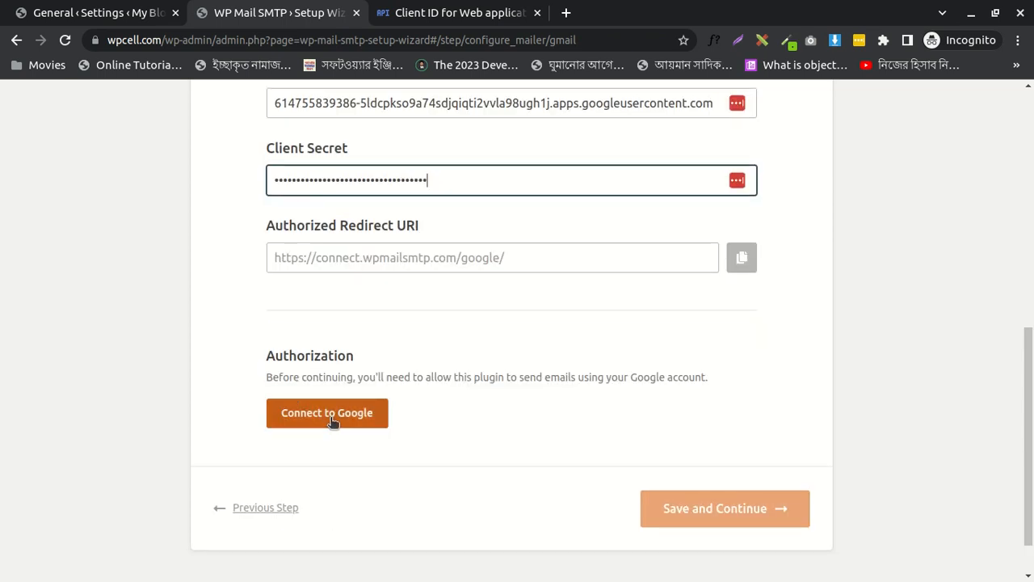
click(326, 413)
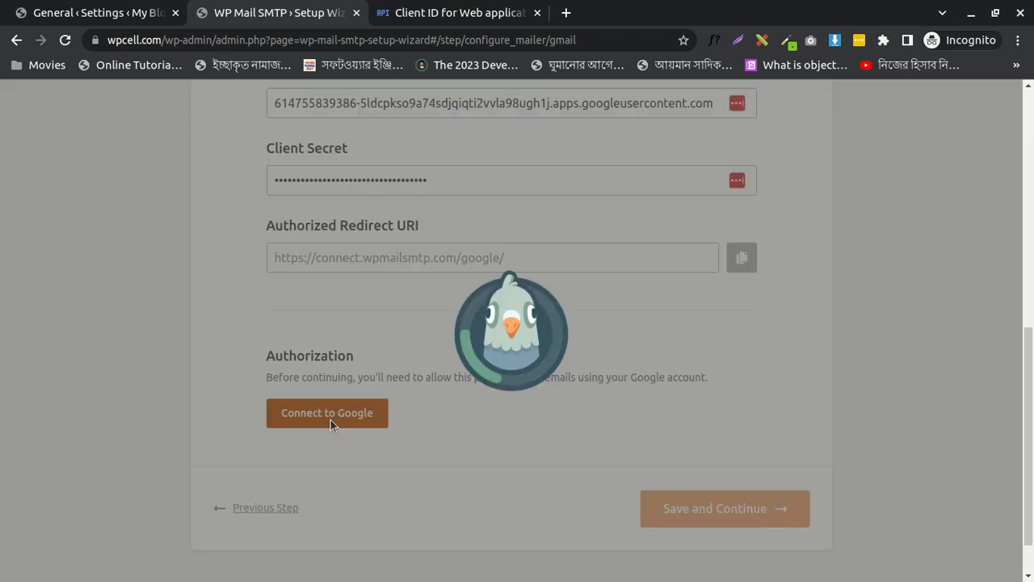
click(327, 412)
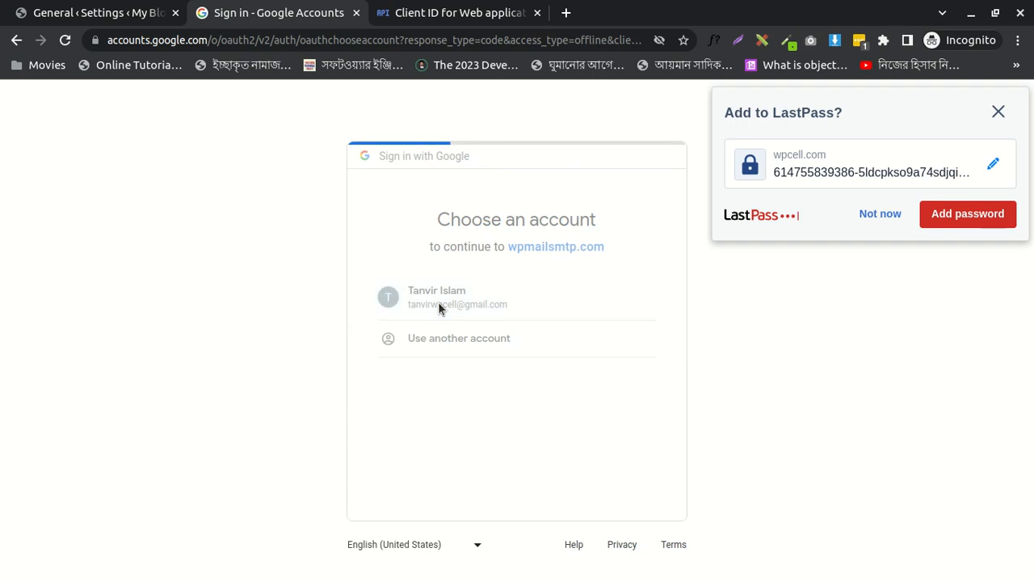
Choose the Google account, proceed past the unverified-app warning, and grant wpmailsmtp.com Gmail access.
click(436, 297)
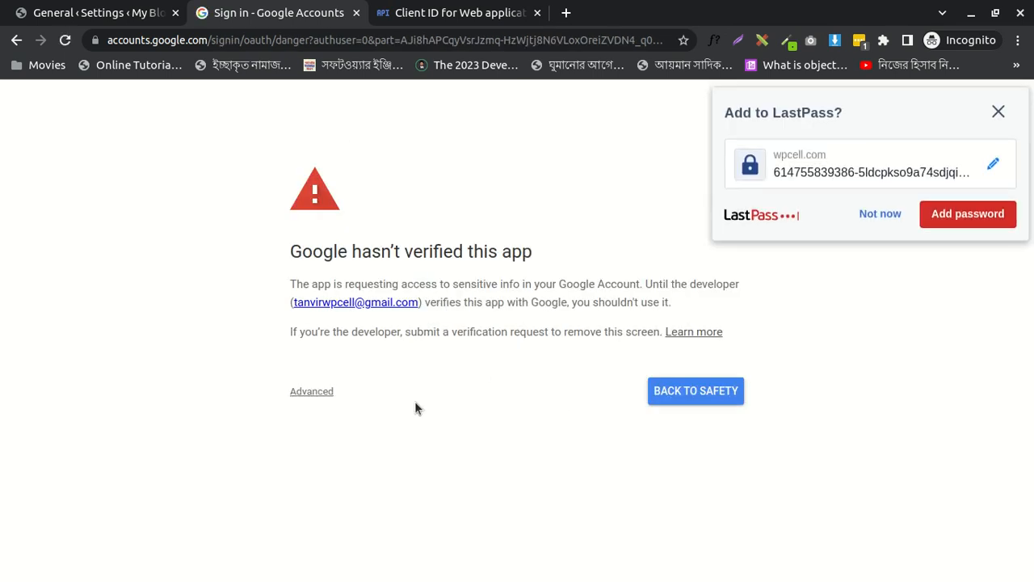
click(310, 391)
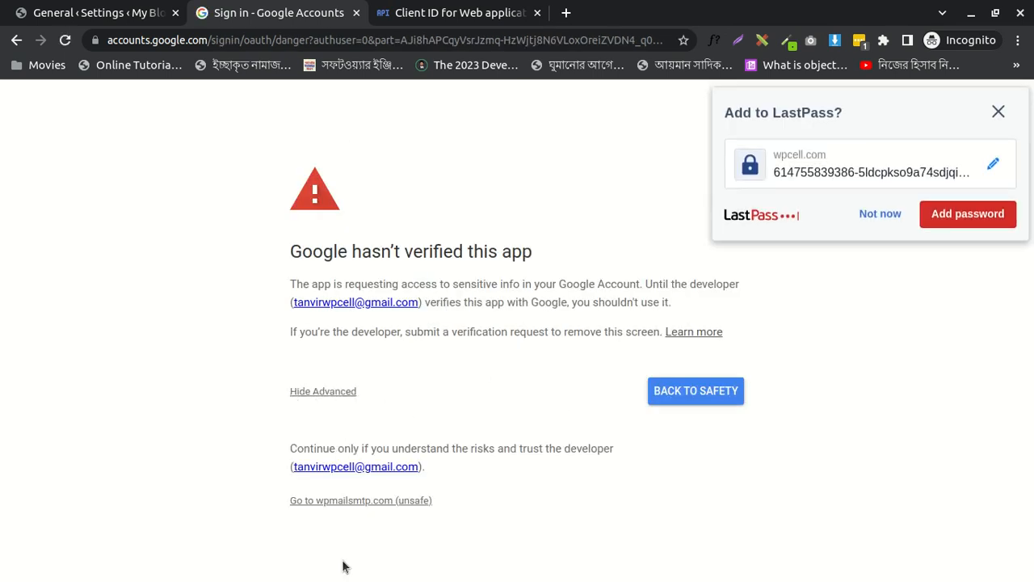
mouse_move(342, 508)
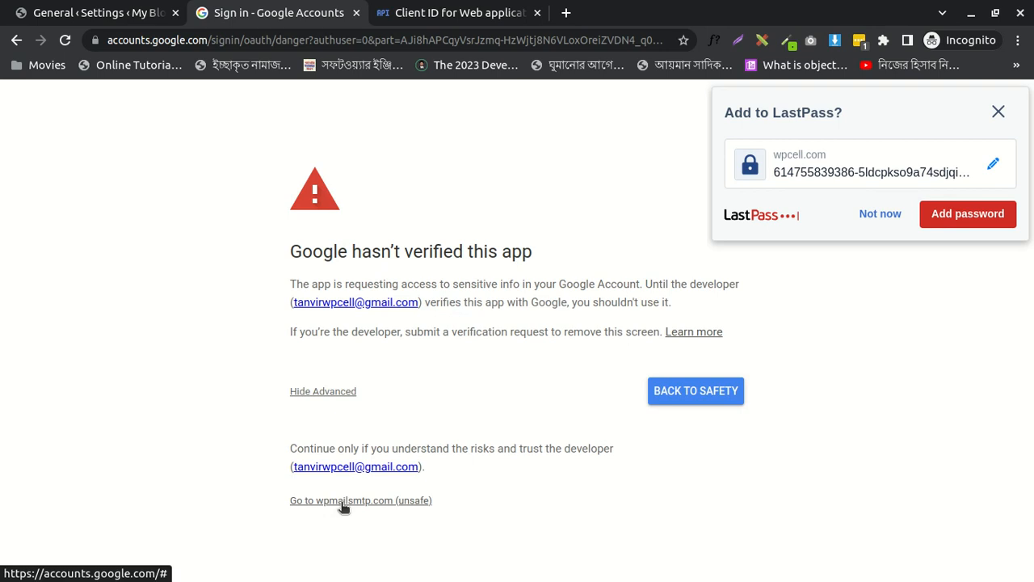
mouse_move(343, 509)
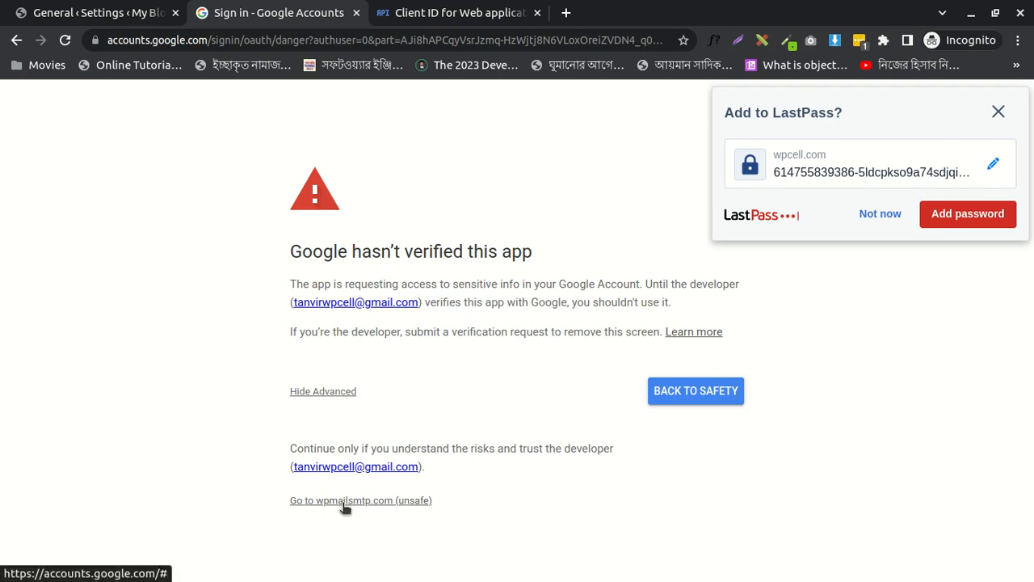
click(360, 501)
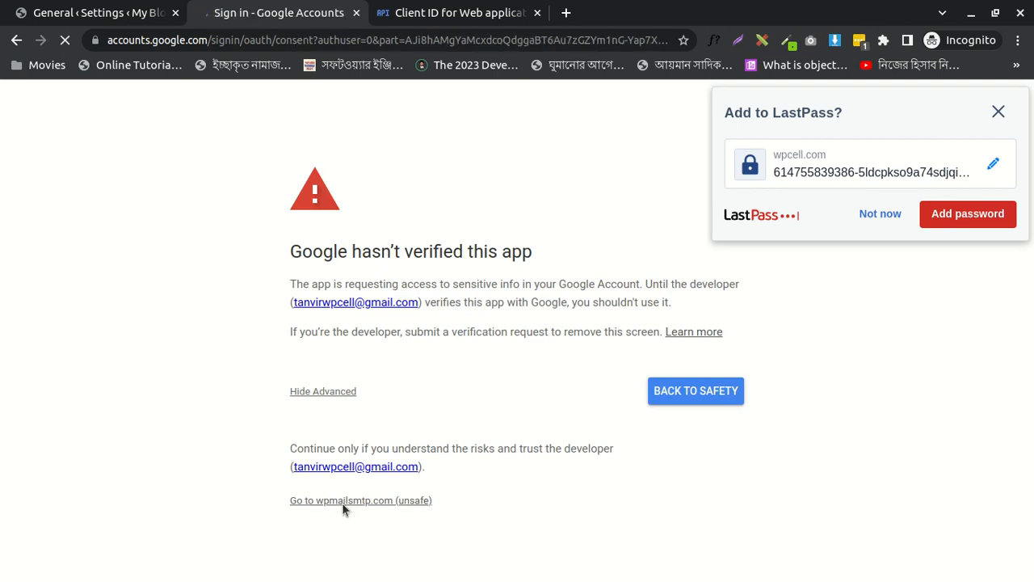
click(360, 501)
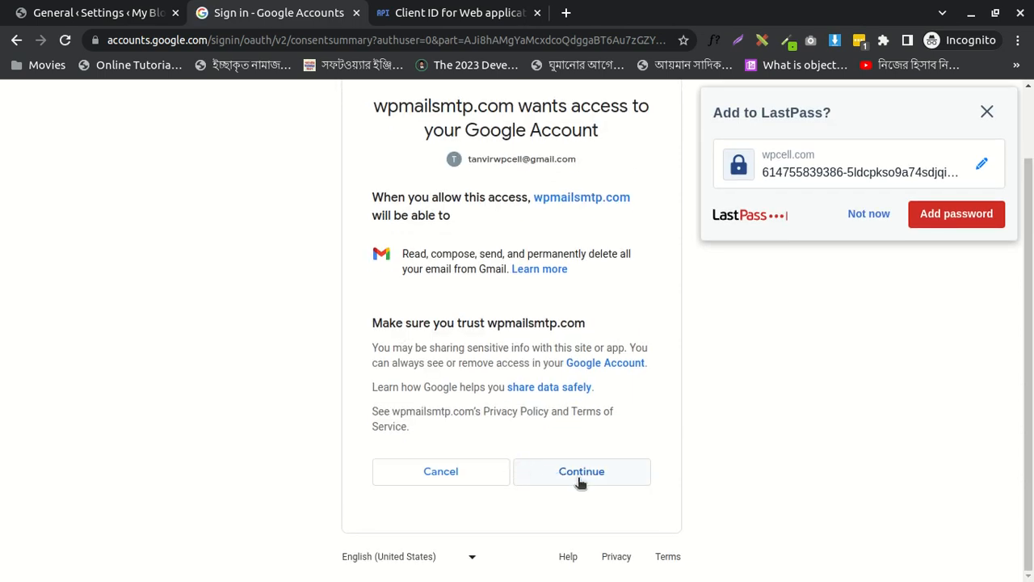
click(581, 471)
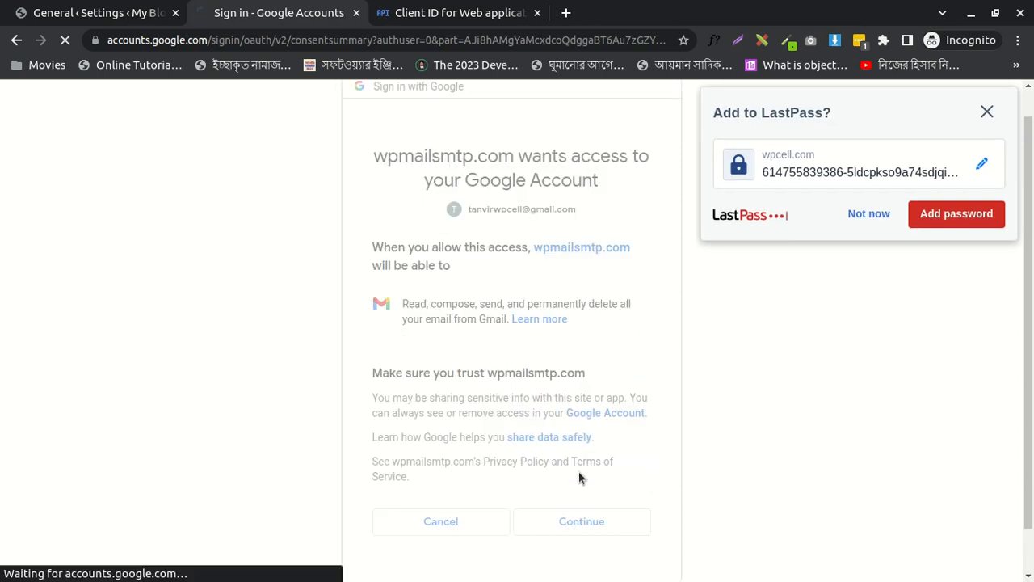
click(582, 520)
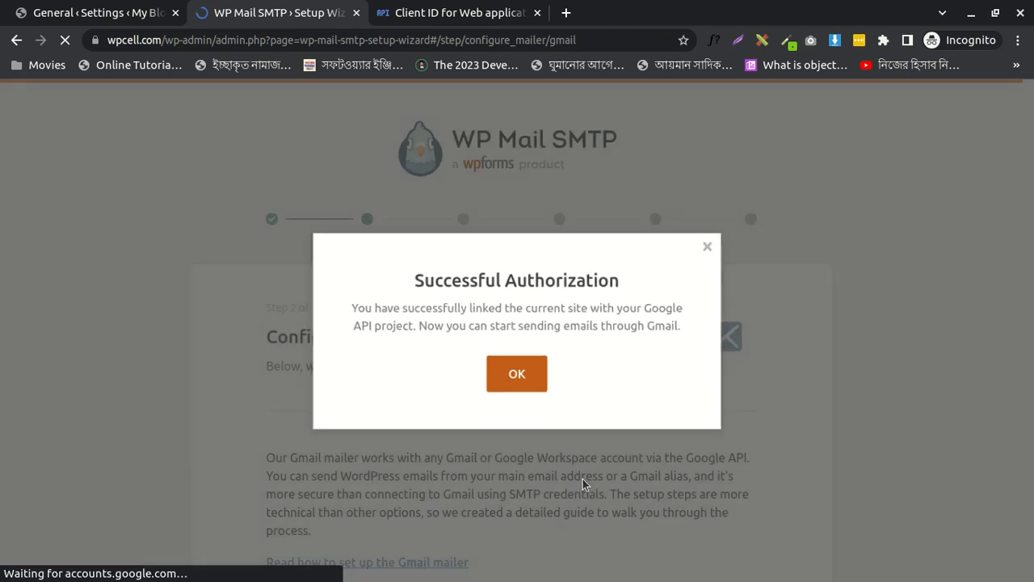
Dismiss Successful Authorization, save the Gmail mailer settings, and save the email features step.
click(517, 373)
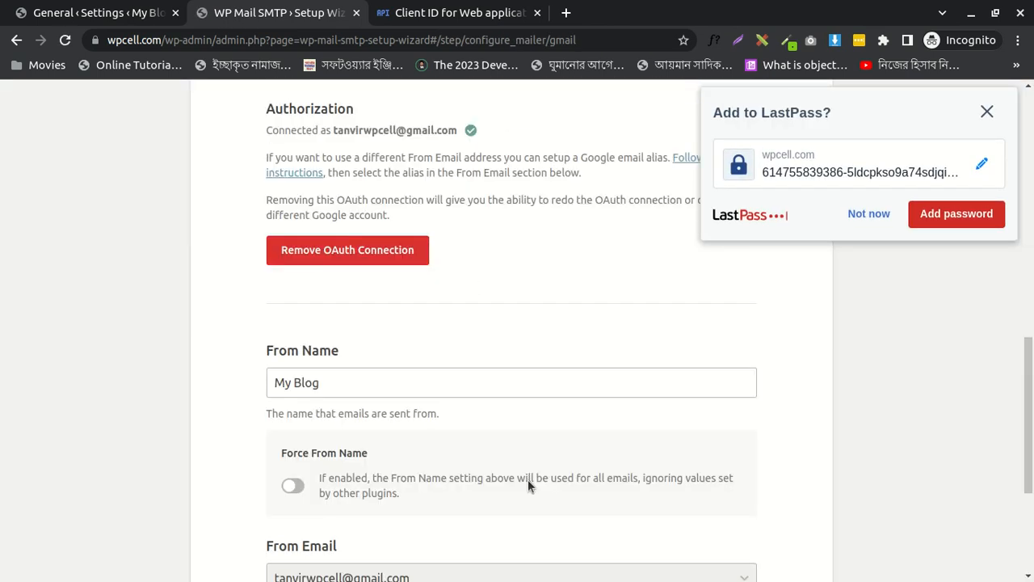
scroll(down, 3)
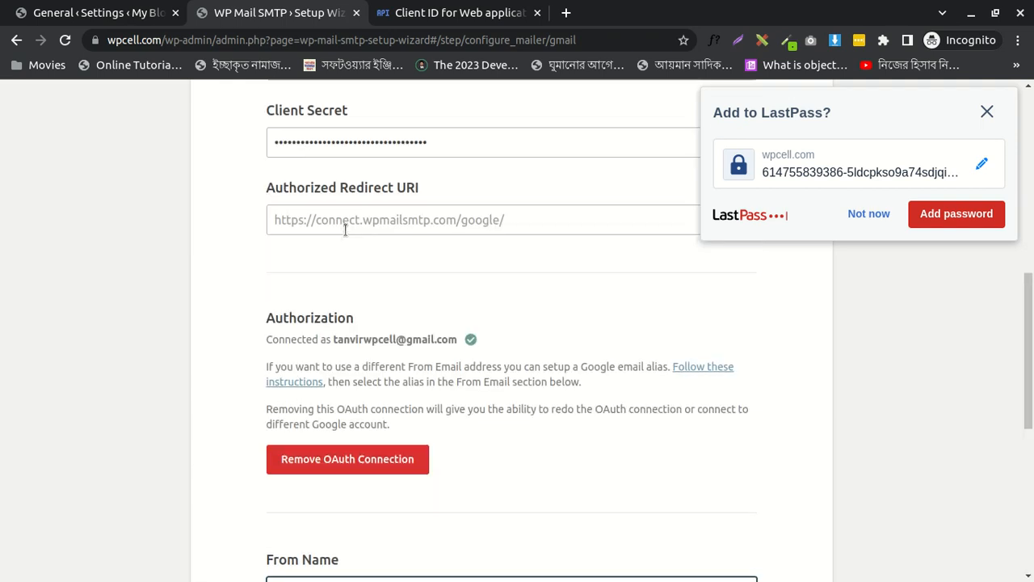
scroll(down, 3)
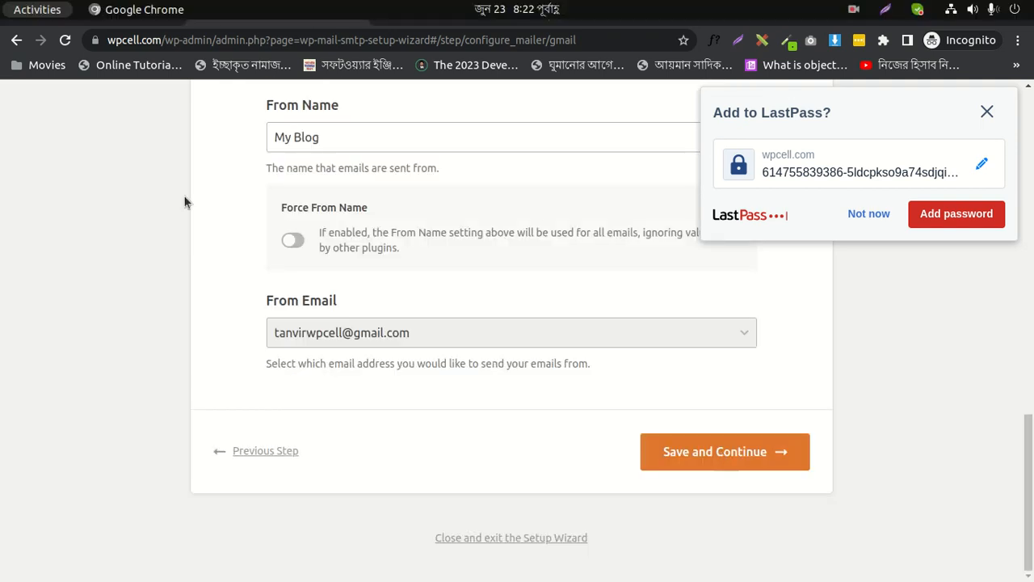
click(724, 451)
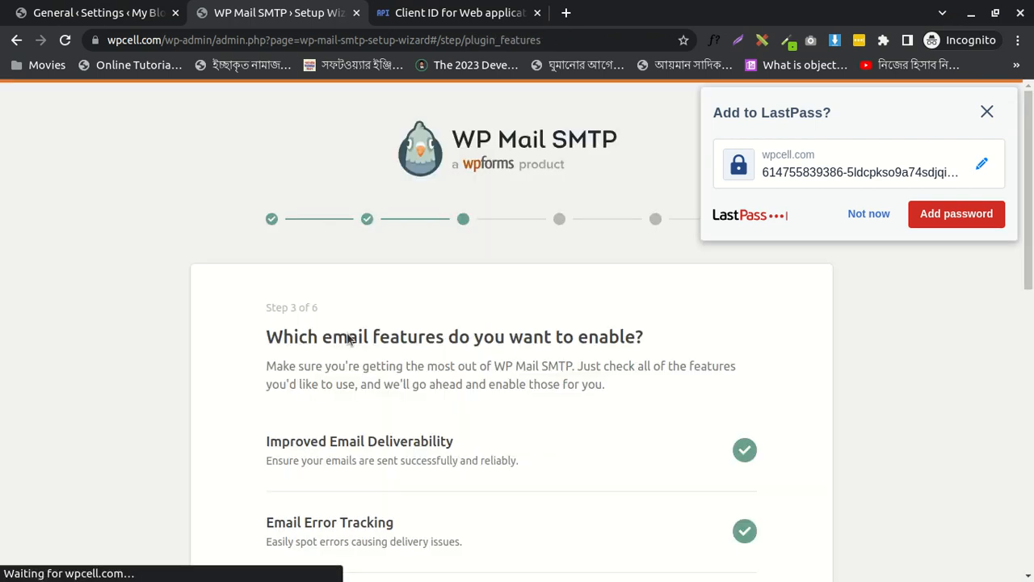
scroll(down, 3)
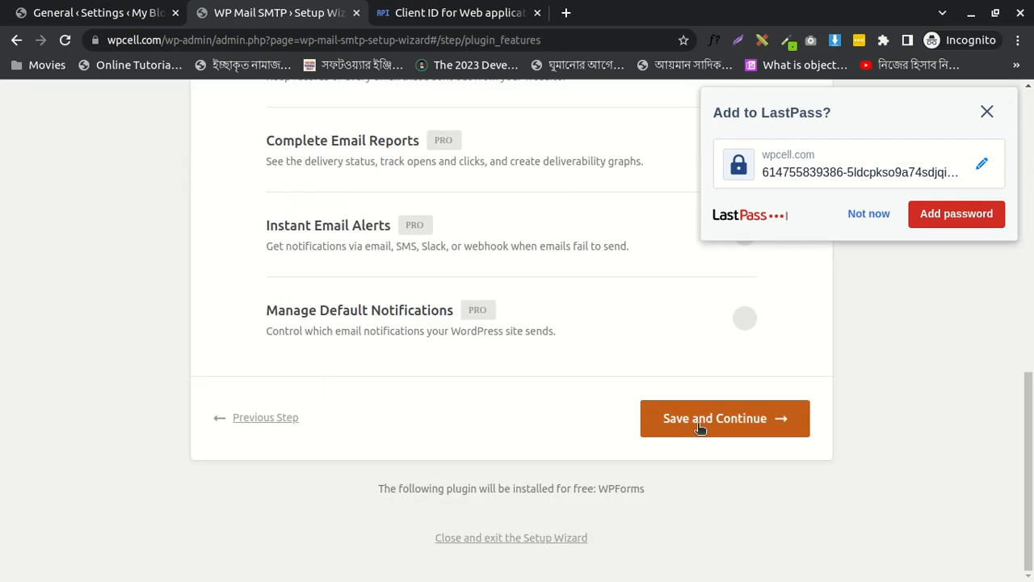
click(724, 417)
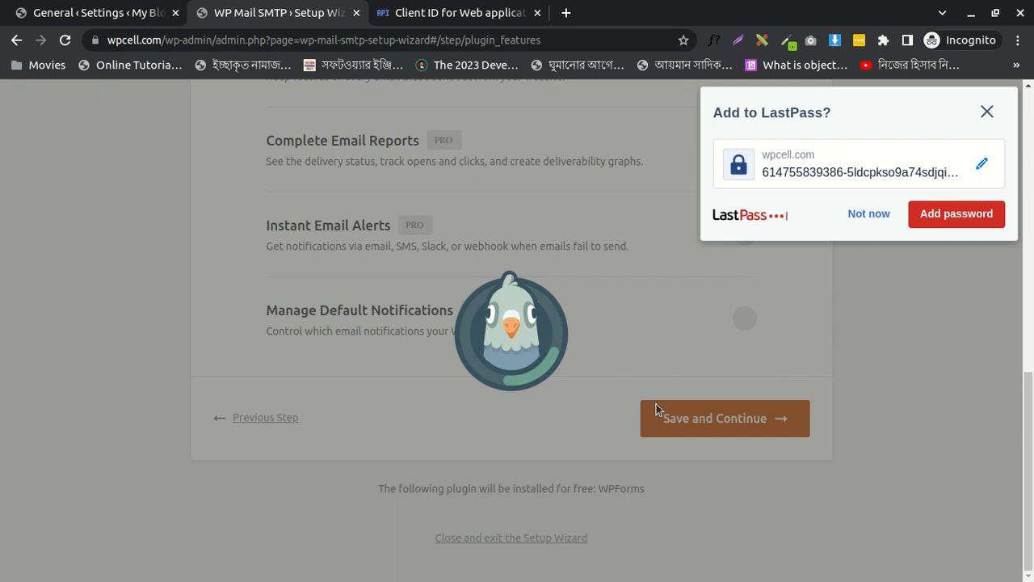